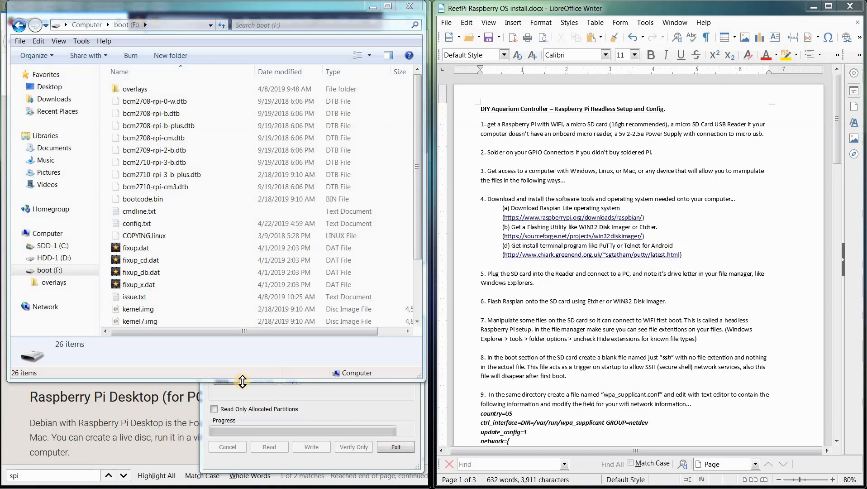
{"action": "mouse_move", "coordinate": [282, 395]}
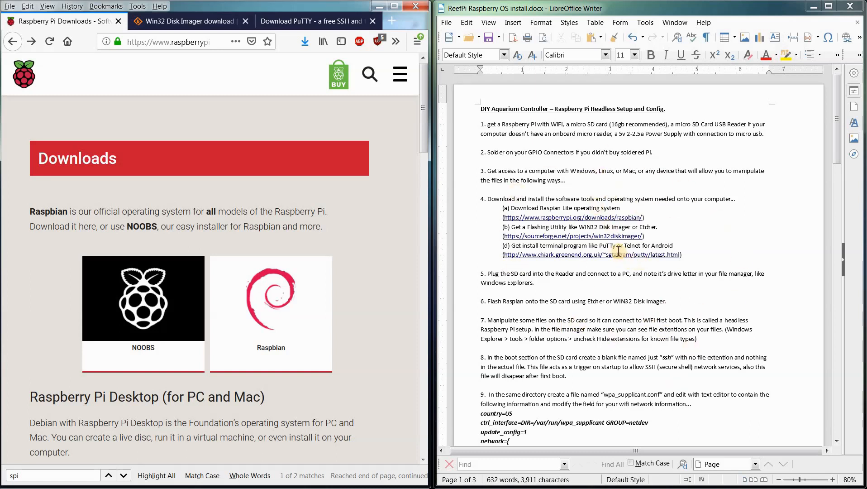
{"action": "mouse_move", "coordinate": [638, 254]}
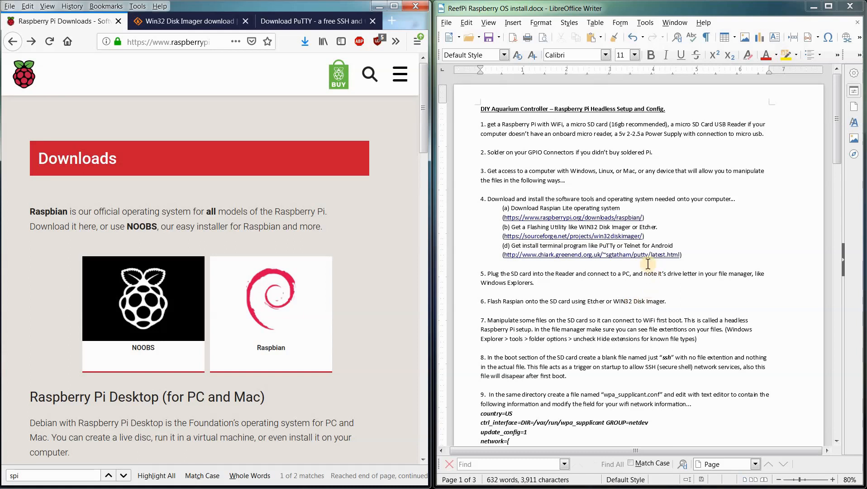
{"action": "mouse_move", "coordinate": [580, 339]}
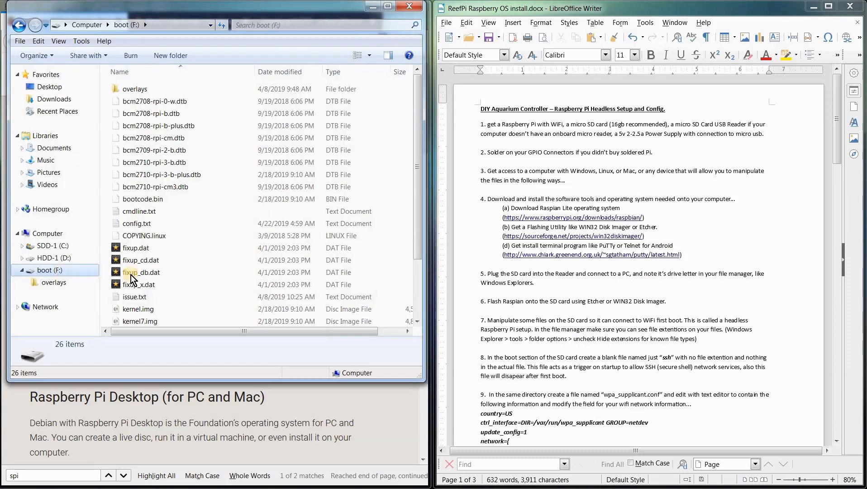
{"action": "left_click", "coordinate": [45, 270]}
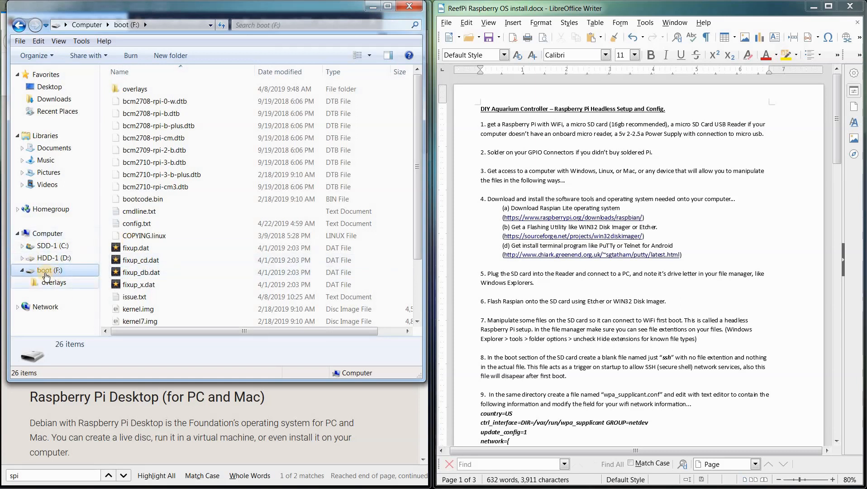
{"action": "mouse_move", "coordinate": [64, 245]}
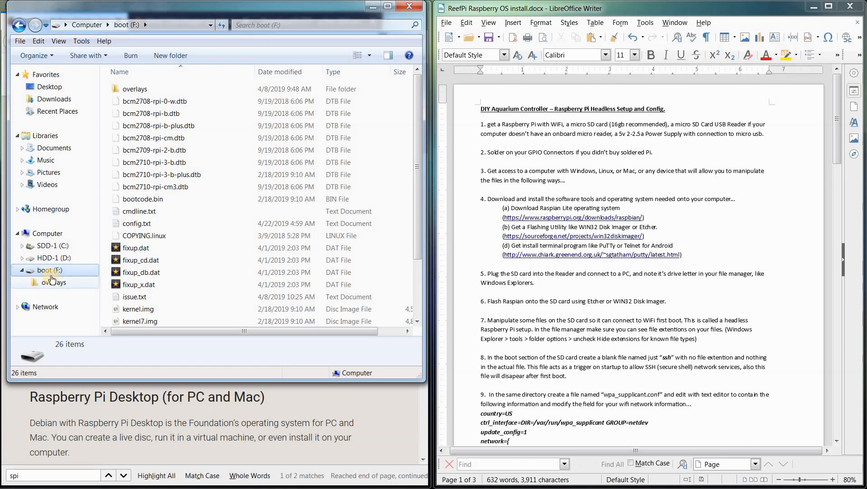
{"action": "mouse_move", "coordinate": [209, 148]}
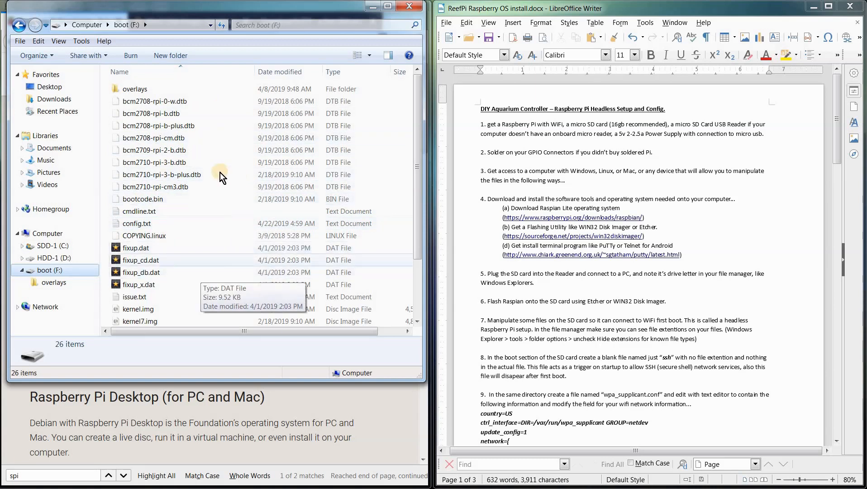
{"action": "mouse_move", "coordinate": [220, 174]}
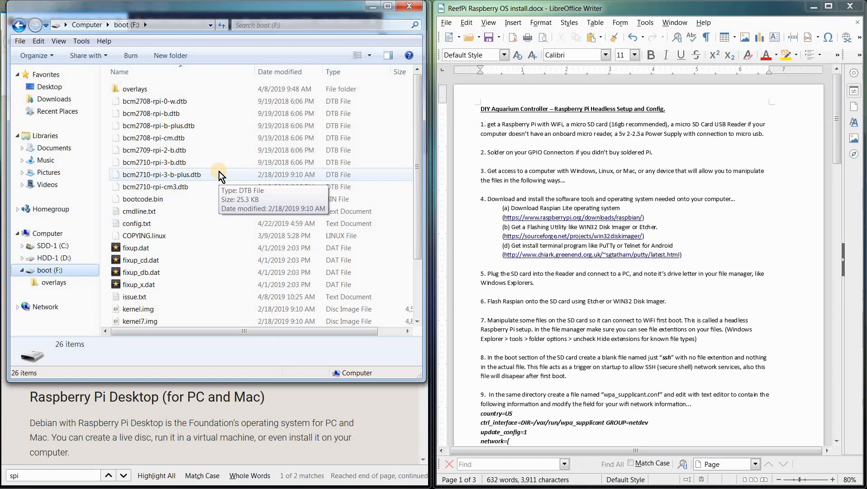
{"action": "mouse_move", "coordinate": [229, 245]}
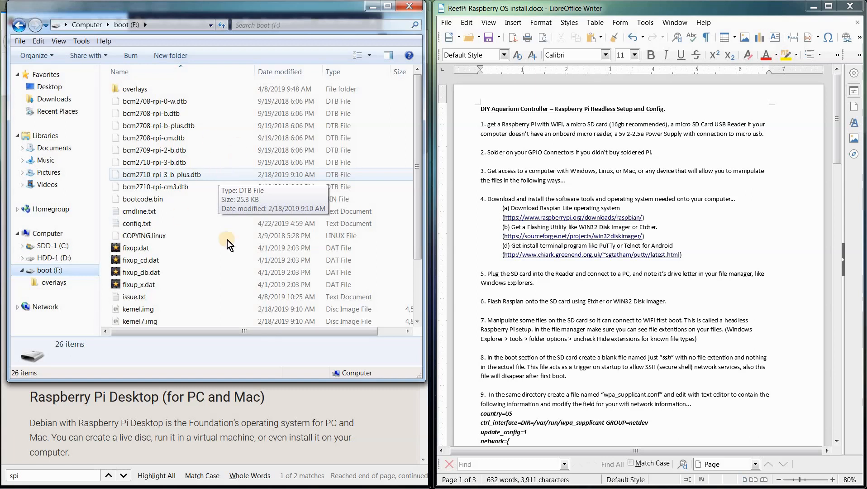
{"action": "mouse_move", "coordinate": [238, 243]}
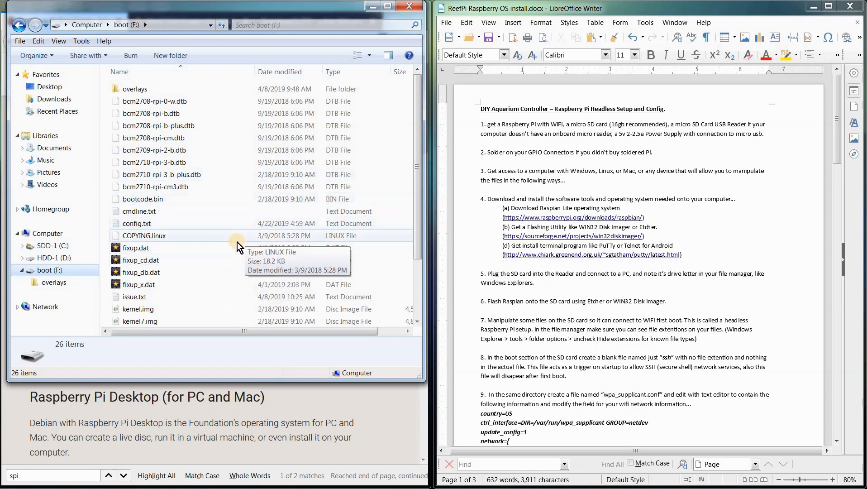
{"action": "mouse_move", "coordinate": [323, 290]}
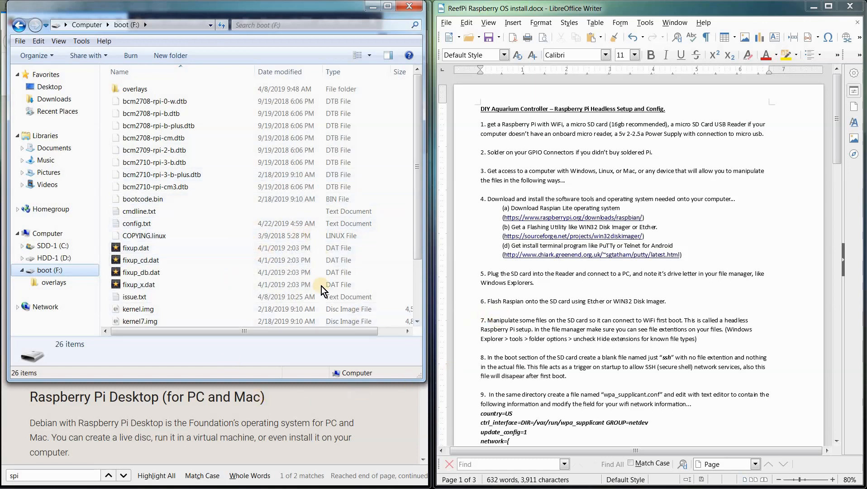
{"action": "mouse_move", "coordinate": [251, 279]}
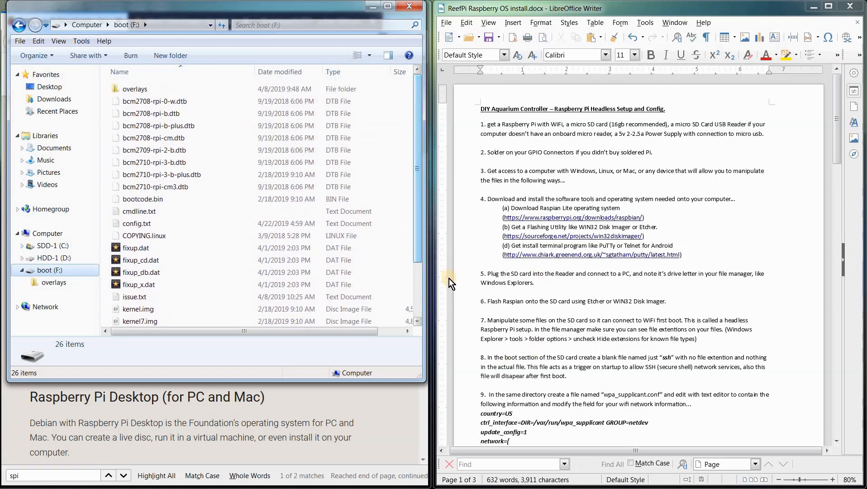
{"action": "left_click", "coordinate": [534, 301]}
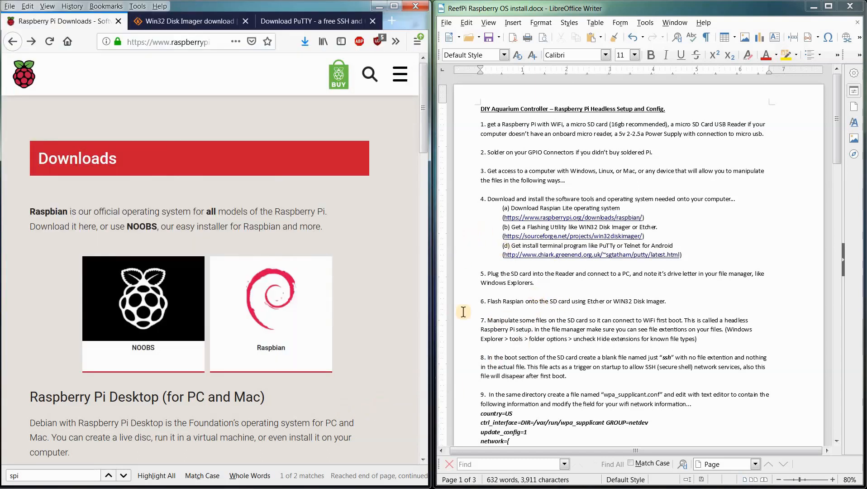
{"action": "mouse_move", "coordinate": [533, 331]}
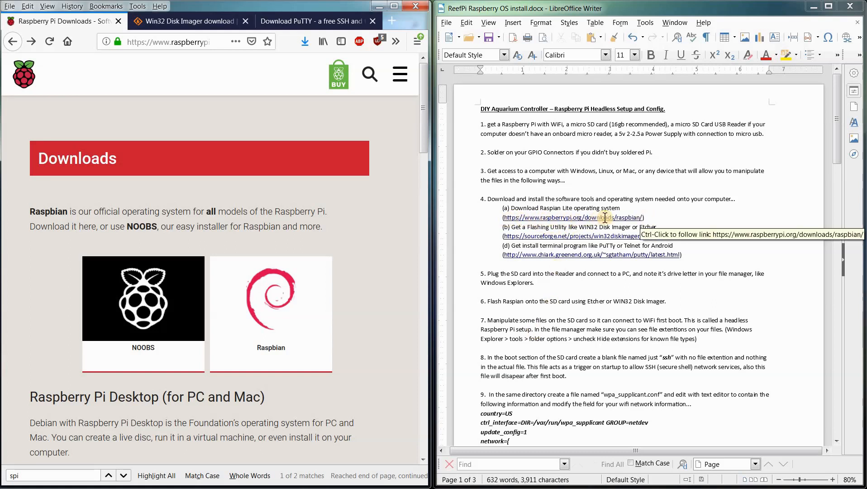
{"action": "mouse_move", "coordinate": [525, 245]}
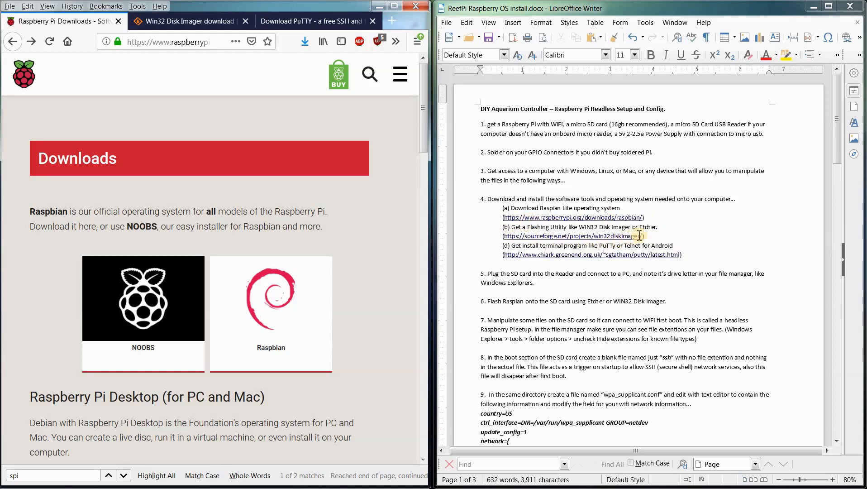
{"action": "mouse_move", "coordinate": [561, 236]}
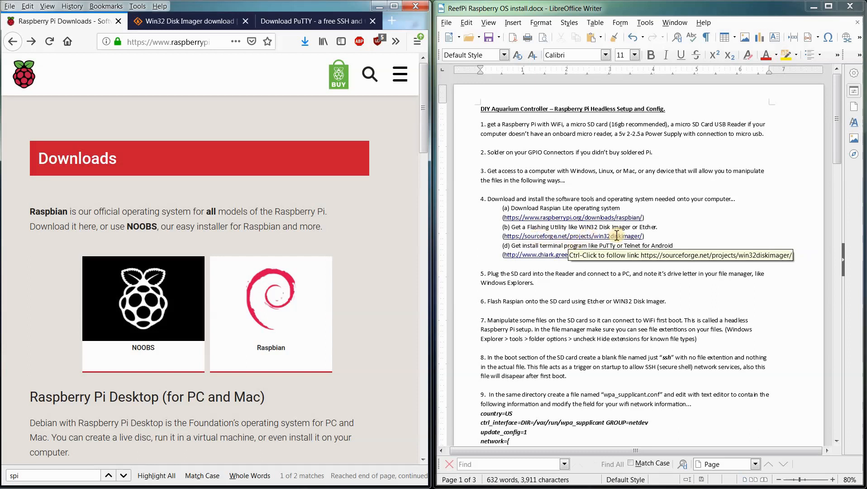
{"action": "mouse_move", "coordinate": [514, 255]}
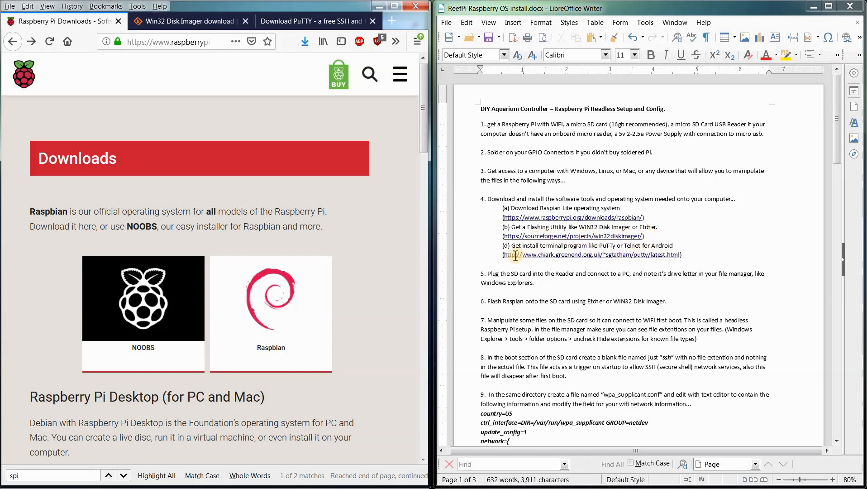
{"action": "mouse_move", "coordinate": [589, 255]}
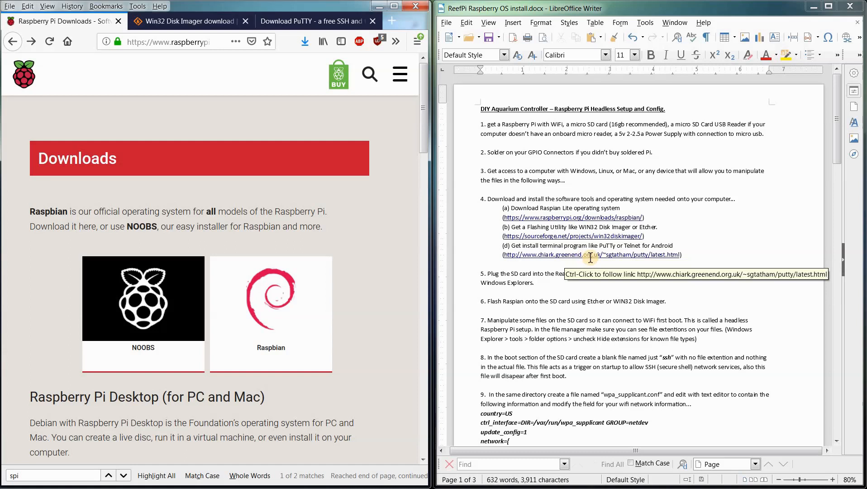
{"action": "mouse_move", "coordinate": [533, 255]}
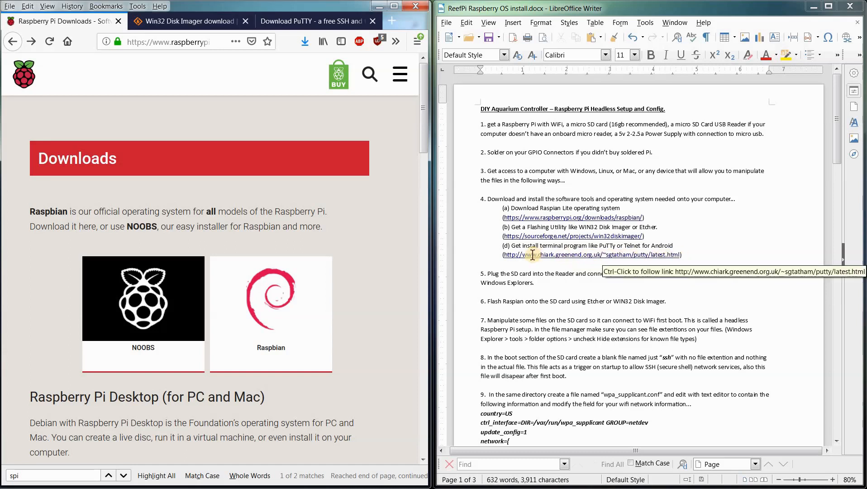
{"action": "mouse_move", "coordinate": [494, 249]}
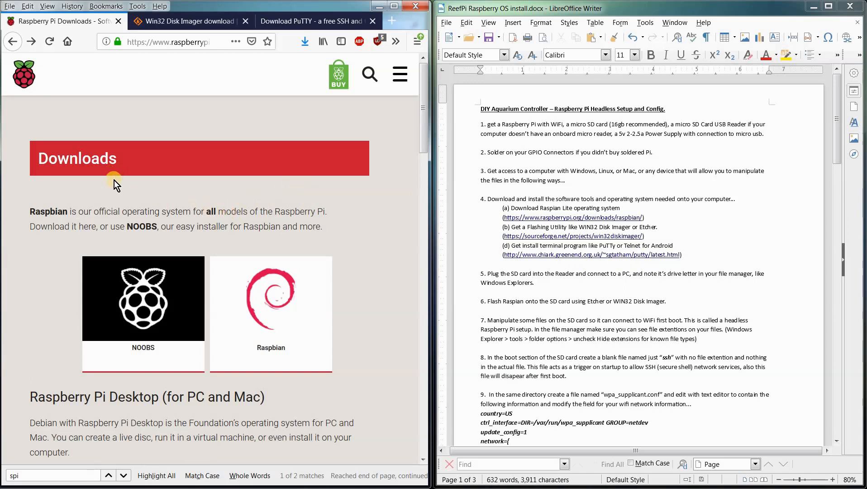
{"action": "left_click", "coordinate": [169, 42]}
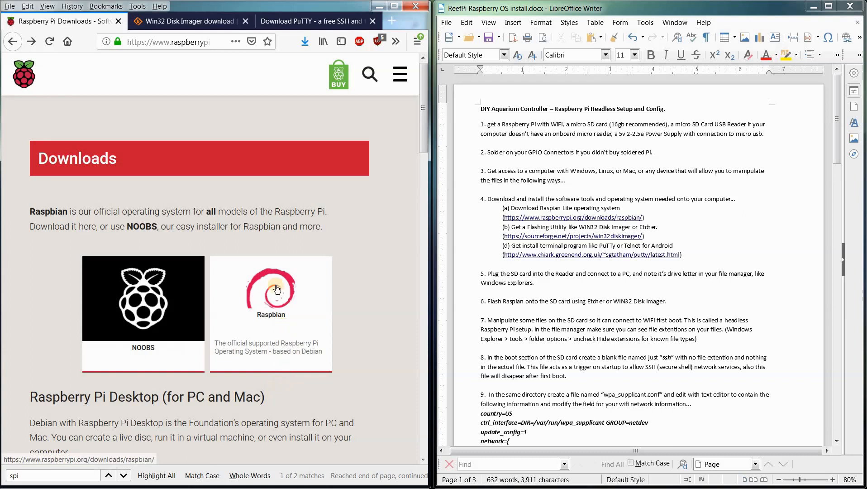
Open the Raspbian downloads page and scroll to Raspbian Stretch Lite's Torrent and ZIP downloads
{"action": "left_click", "coordinate": [271, 290]}
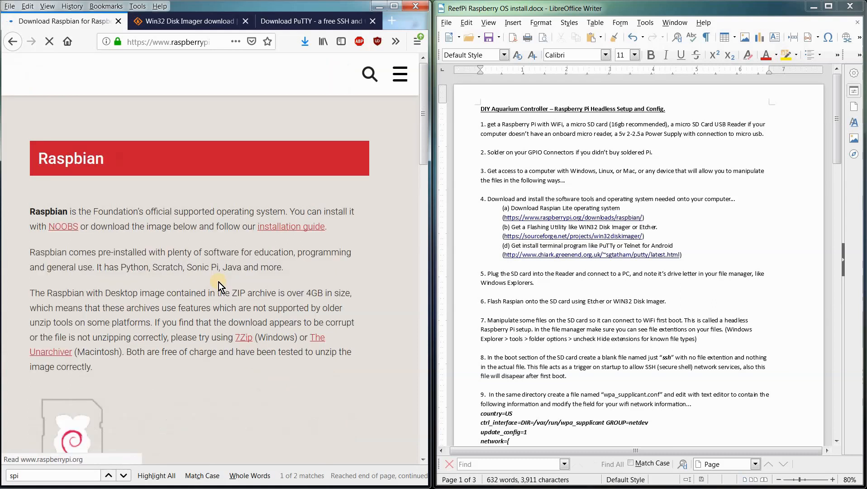
{"action": "scroll", "scroll_direction": "down", "scroll_amount": 3}
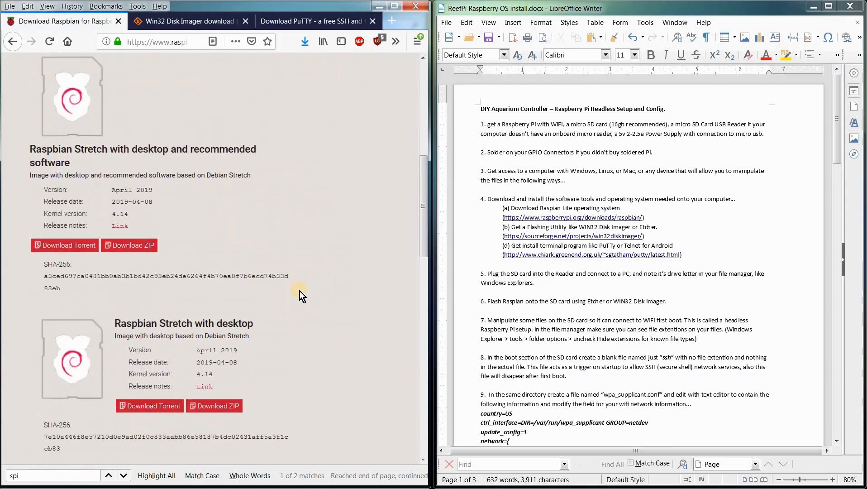
{"action": "scroll", "scroll_direction": "down", "scroll_amount": 3}
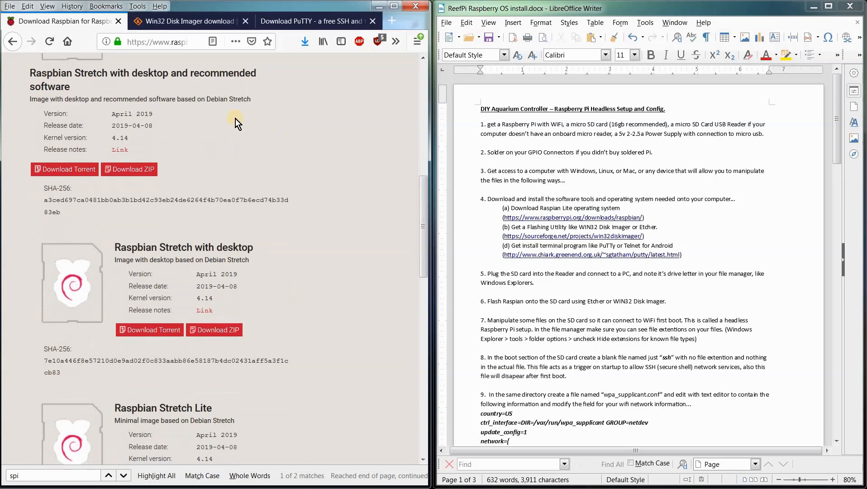
{"action": "mouse_move", "coordinate": [334, 215]}
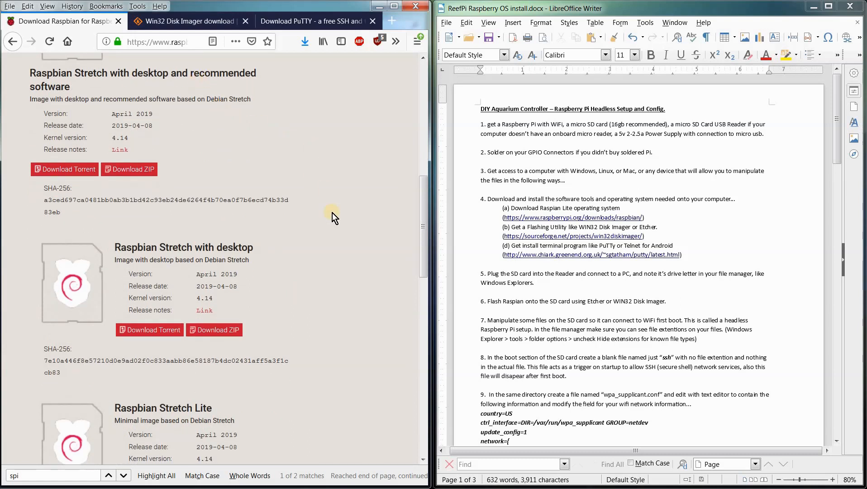
{"action": "scroll", "scroll_direction": "down", "scroll_amount": 3}
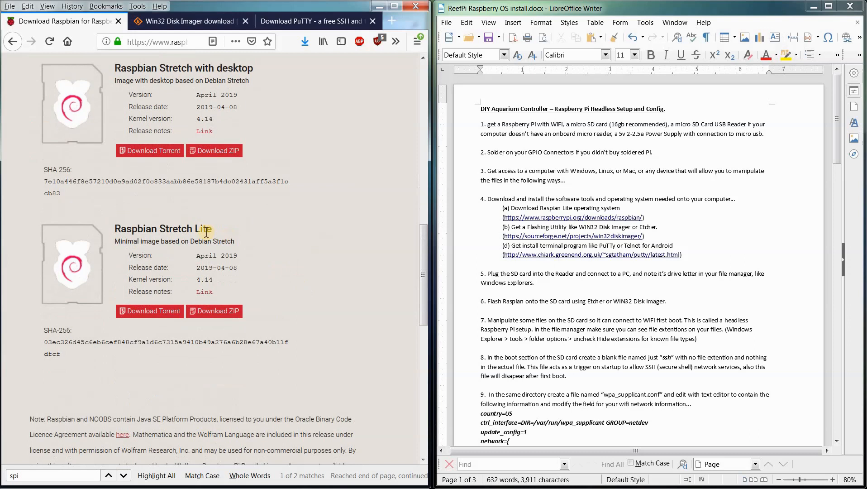
{"action": "mouse_move", "coordinate": [182, 222]}
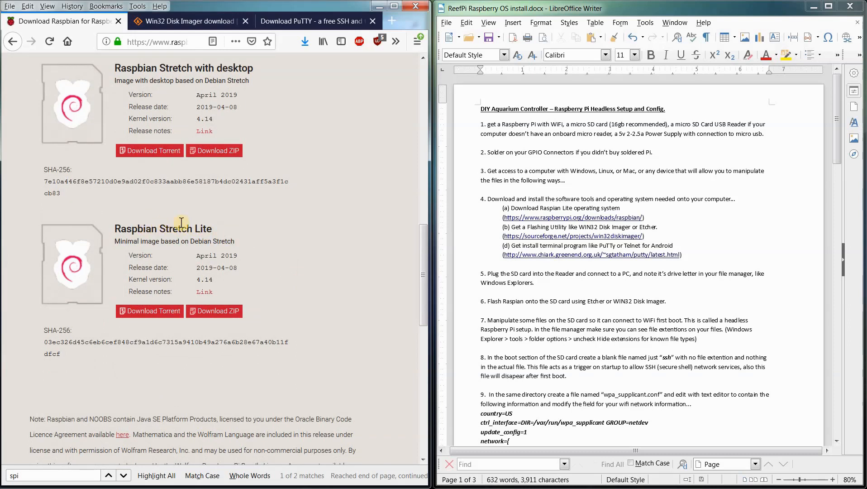
{"action": "mouse_move", "coordinate": [250, 170]}
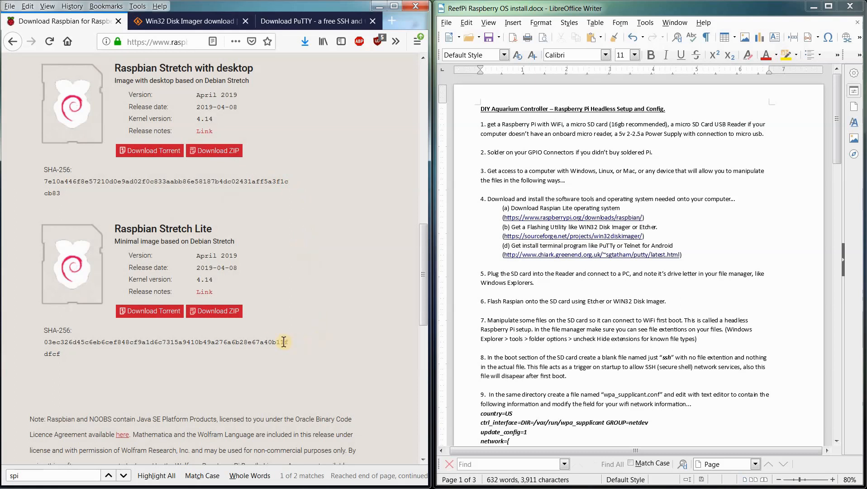
{"action": "mouse_move", "coordinate": [205, 334]}
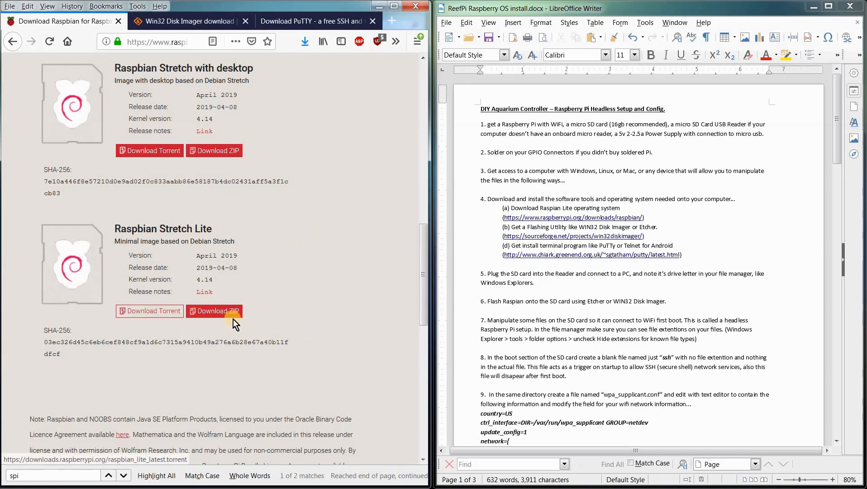
{"action": "mouse_move", "coordinate": [150, 311]}
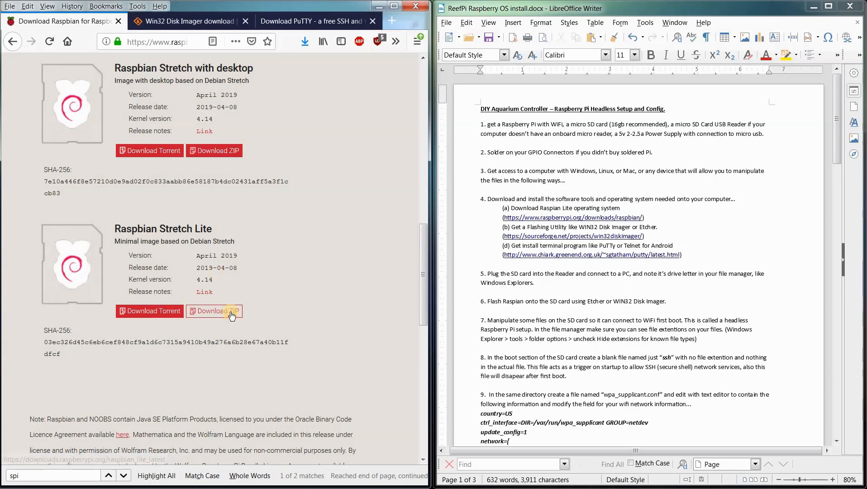
{"action": "mouse_move", "coordinate": [250, 302]}
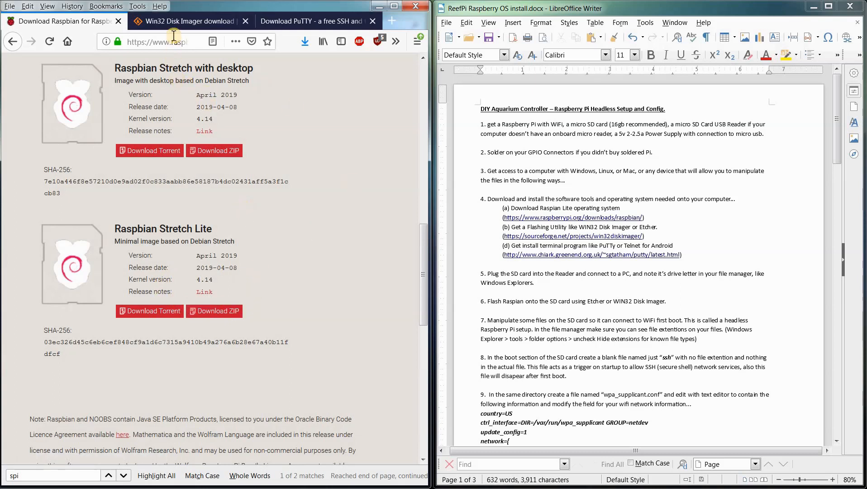
Switch to the SourceForge Win32 Disk Imager download tab
{"action": "left_click", "coordinate": [182, 20]}
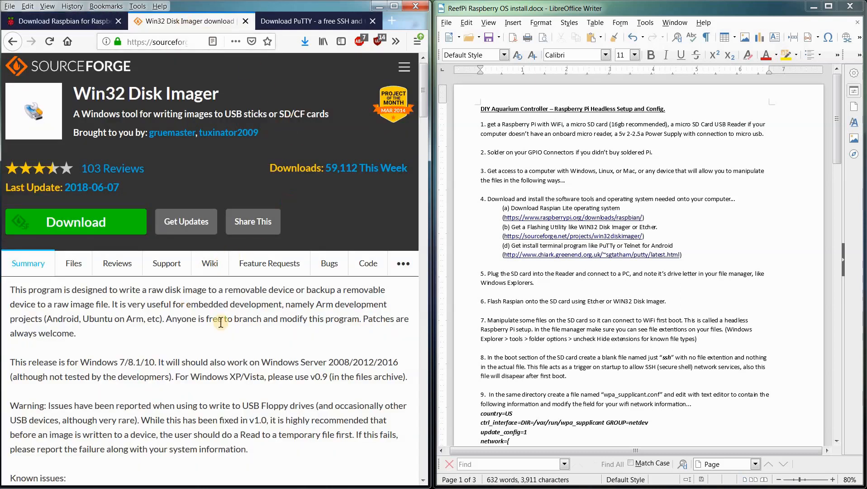
{"action": "mouse_move", "coordinate": [191, 315]}
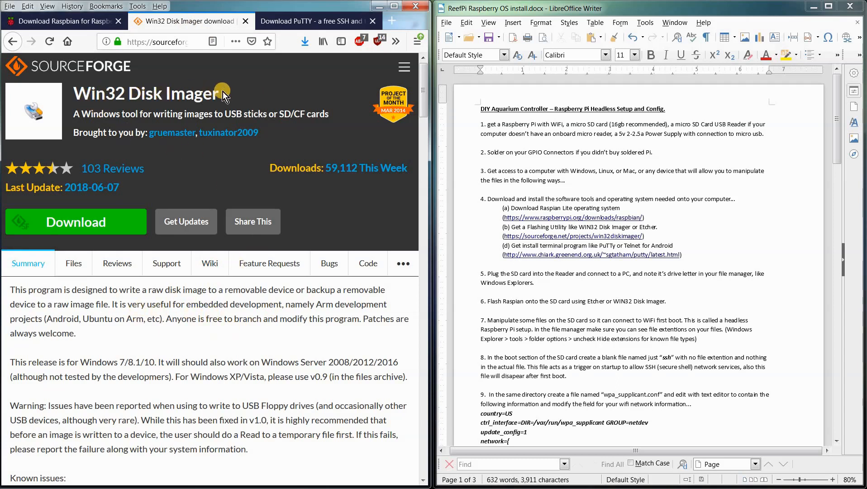
{"action": "mouse_move", "coordinate": [131, 90]}
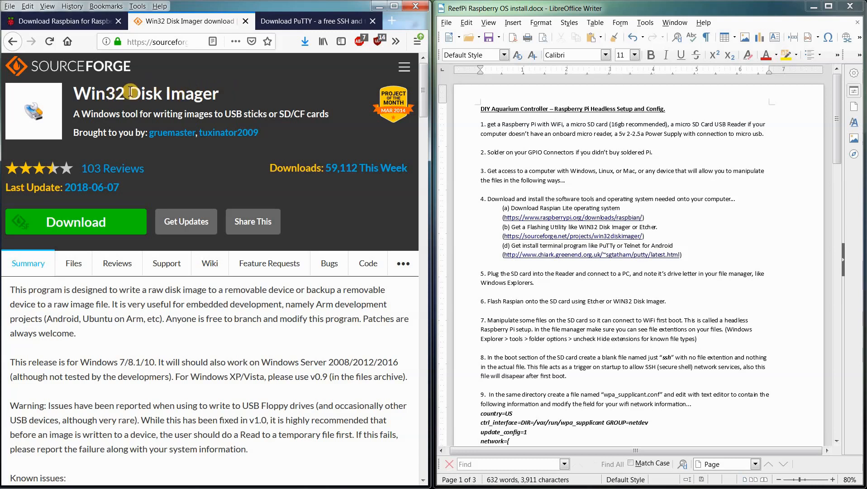
{"action": "mouse_move", "coordinate": [84, 186]}
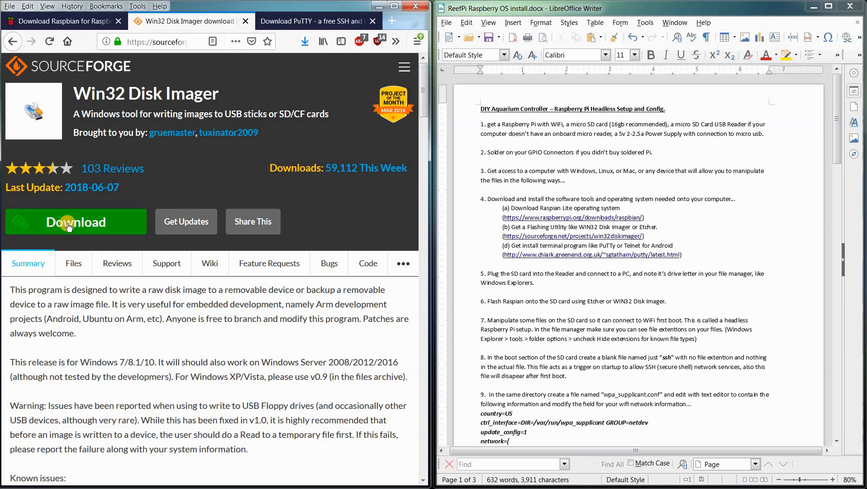
{"action": "mouse_move", "coordinate": [282, 28]}
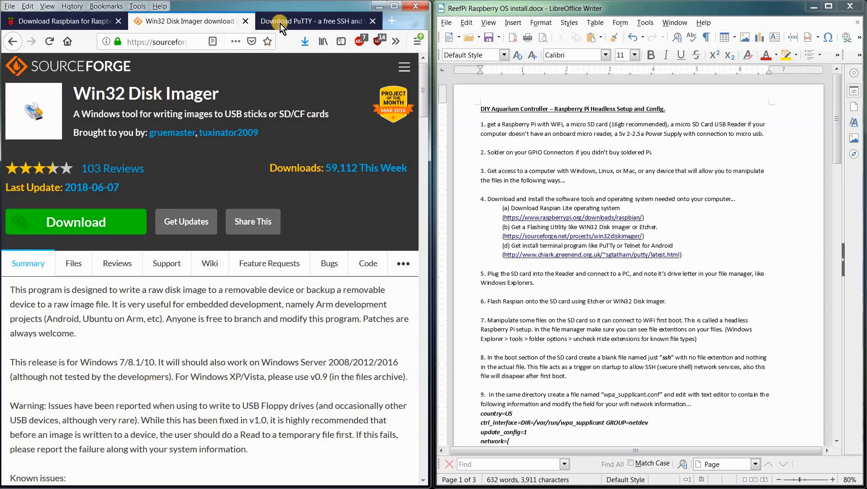
Go to putty.org and follow the 'here' link to the PuTTY 0.71 release page
{"action": "left_click", "coordinate": [314, 21]}
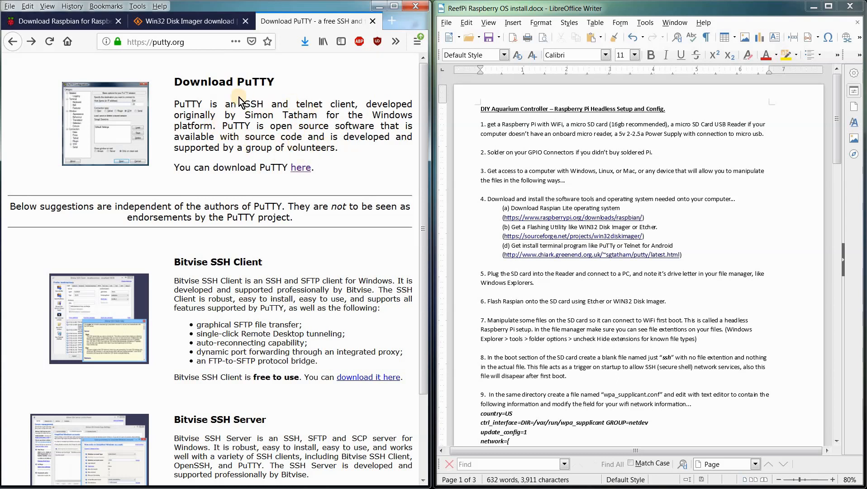
{"action": "mouse_move", "coordinate": [198, 99]}
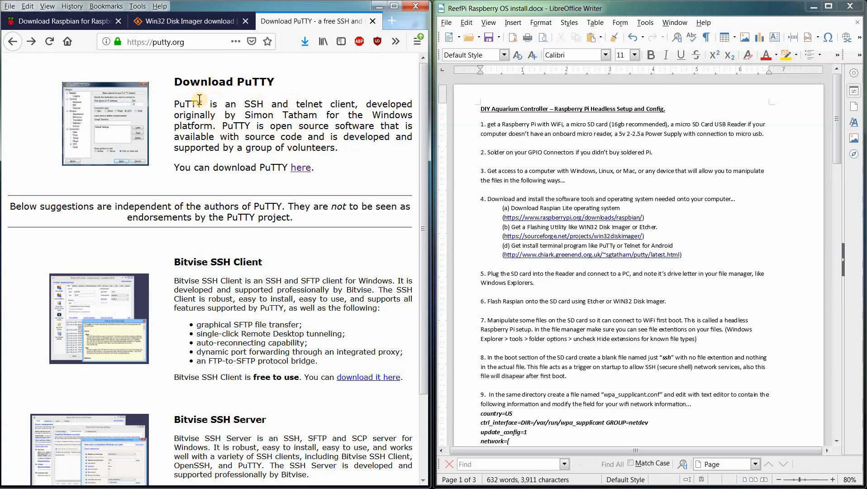
{"action": "mouse_move", "coordinate": [158, 56]}
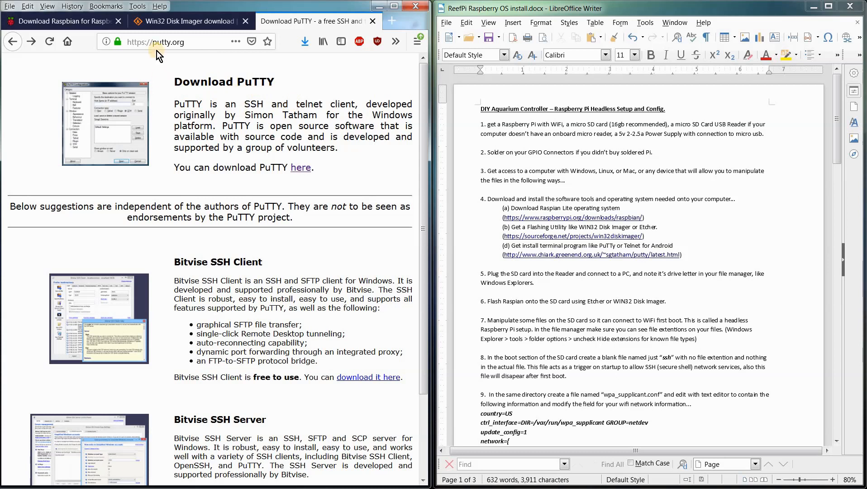
{"action": "mouse_move", "coordinate": [272, 180]}
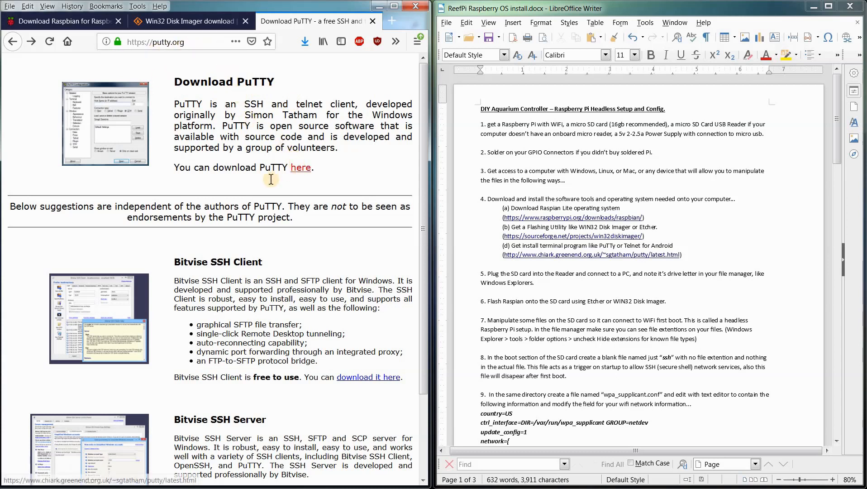
{"action": "left_click", "coordinate": [301, 167]}
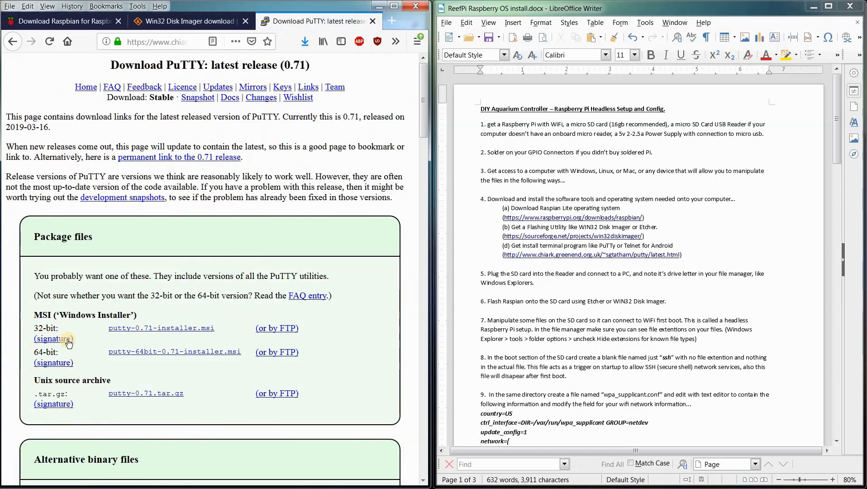
{"action": "mouse_move", "coordinate": [50, 348]}
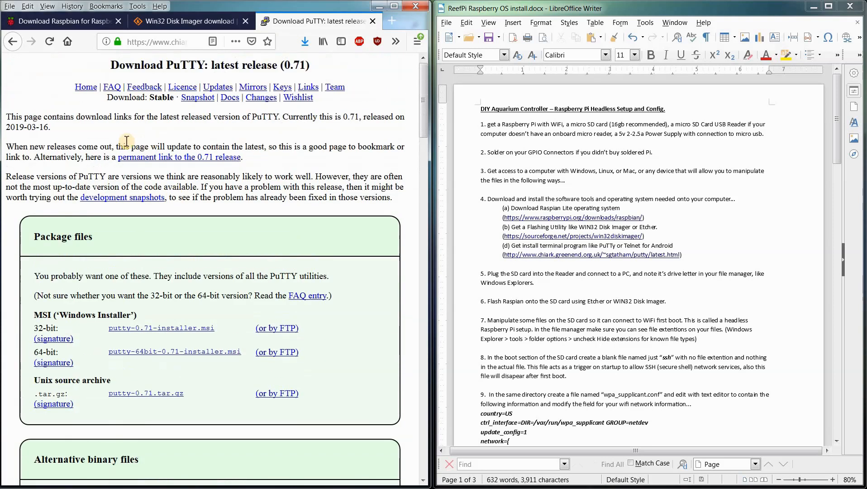
{"action": "mouse_move", "coordinate": [327, 95]}
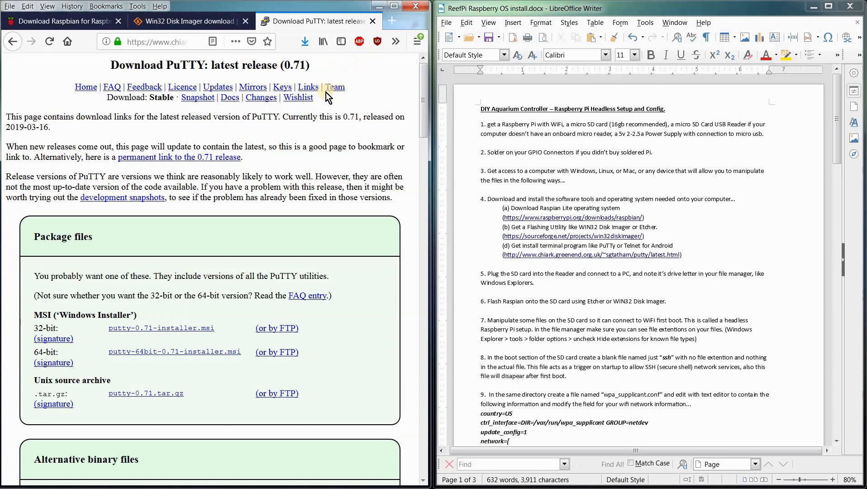
{"action": "mouse_move", "coordinate": [339, 137]}
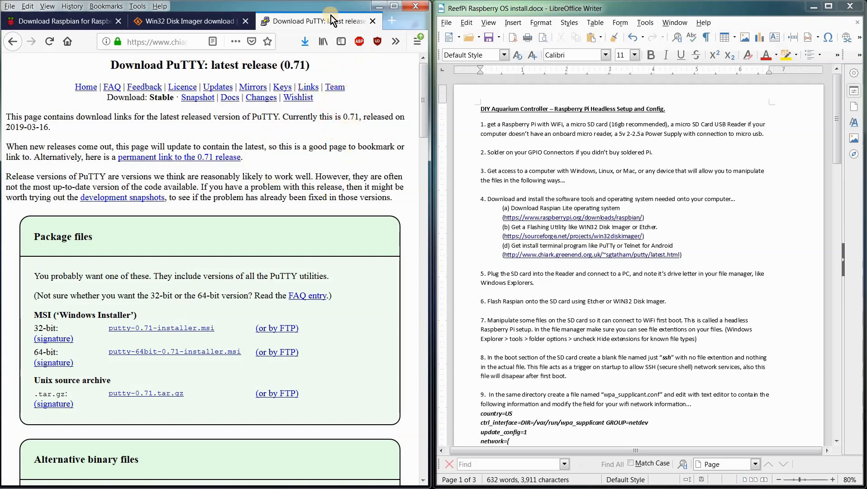
{"action": "mouse_move", "coordinate": [381, 7]}
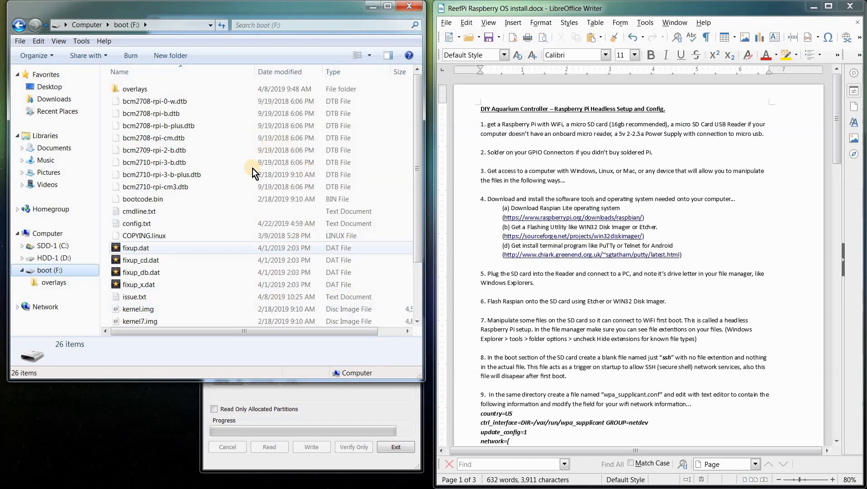
{"action": "mouse_move", "coordinate": [184, 264]}
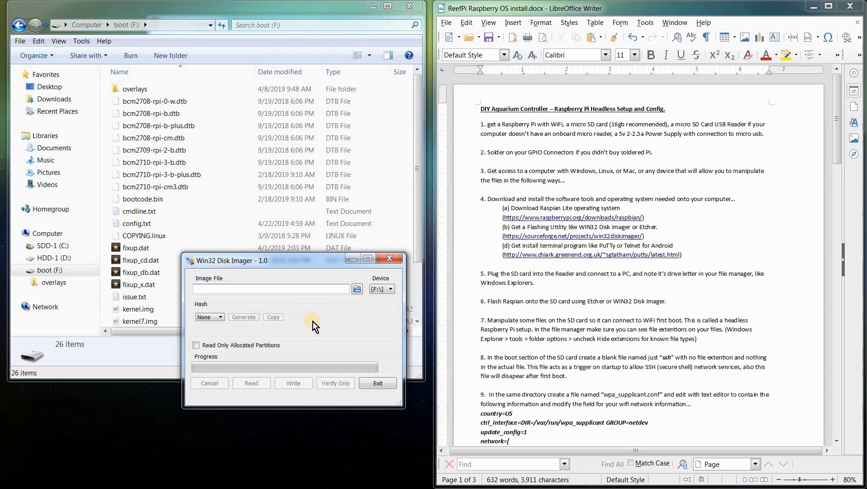
{"action": "mouse_move", "coordinate": [291, 266]}
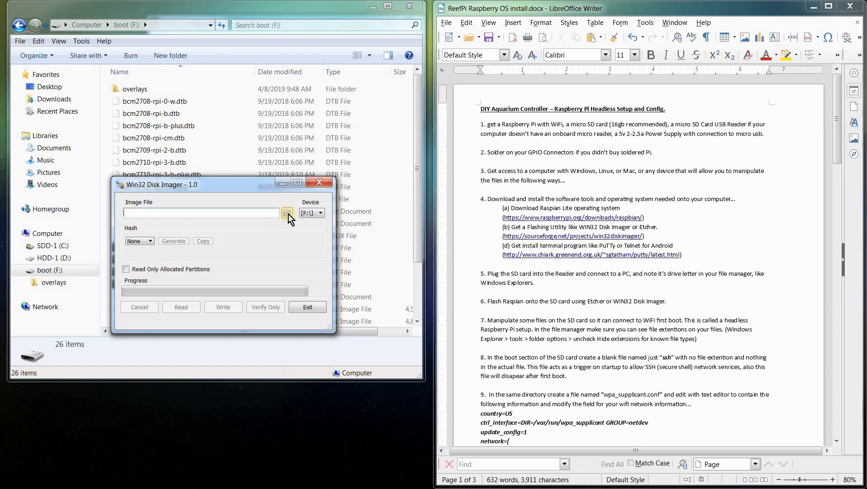
Load 2019-04-08-raspbian-stretch-lite.img from the Desktop as the image to write
{"action": "left_click", "coordinate": [286, 213]}
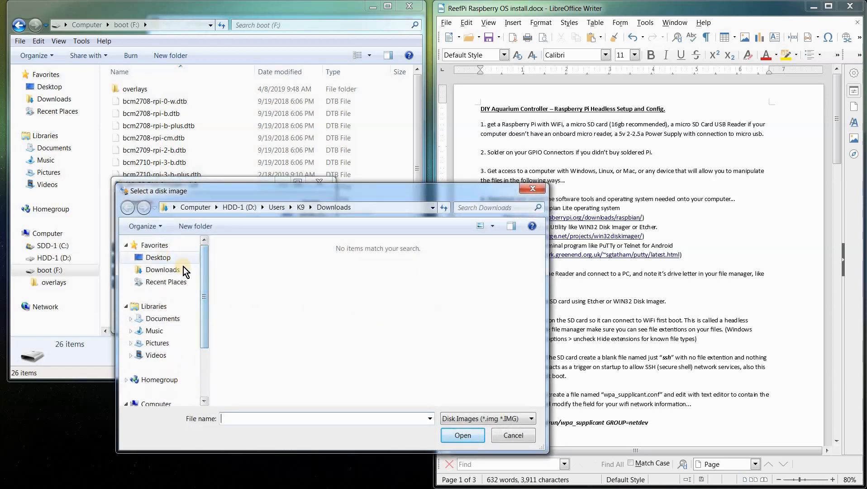
{"action": "left_click", "coordinate": [158, 257]}
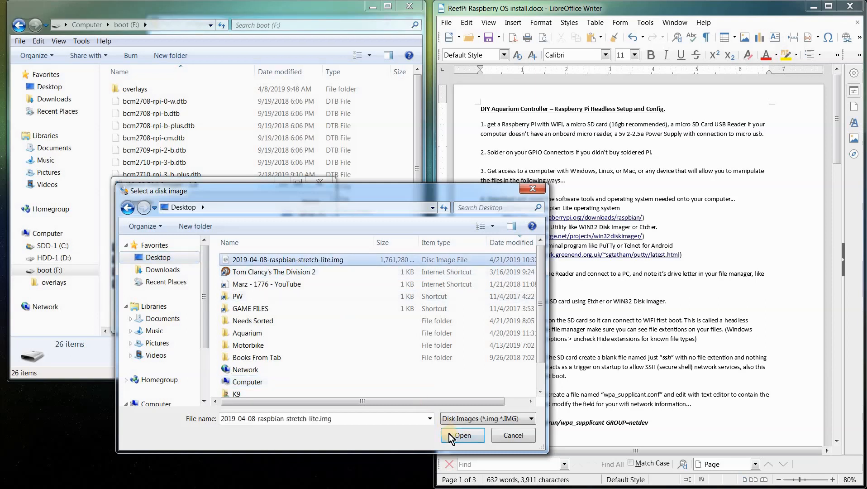
{"action": "left_click", "coordinate": [462, 435]}
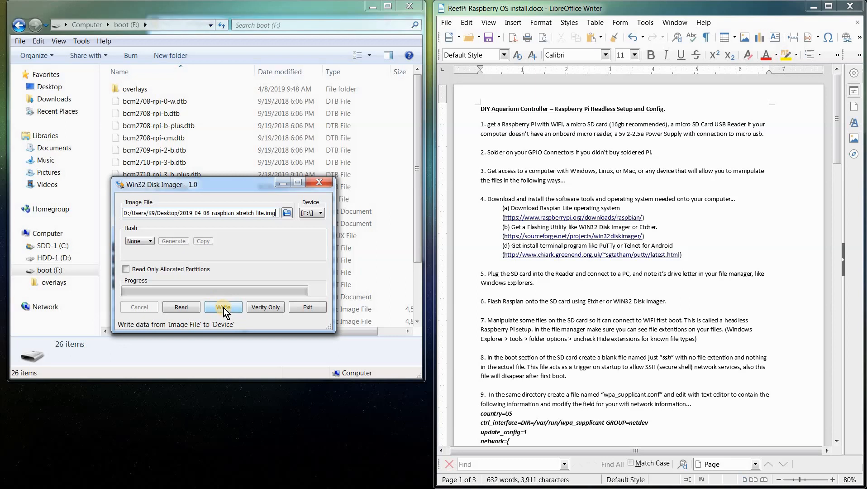
{"action": "left_click", "coordinate": [222, 307]}
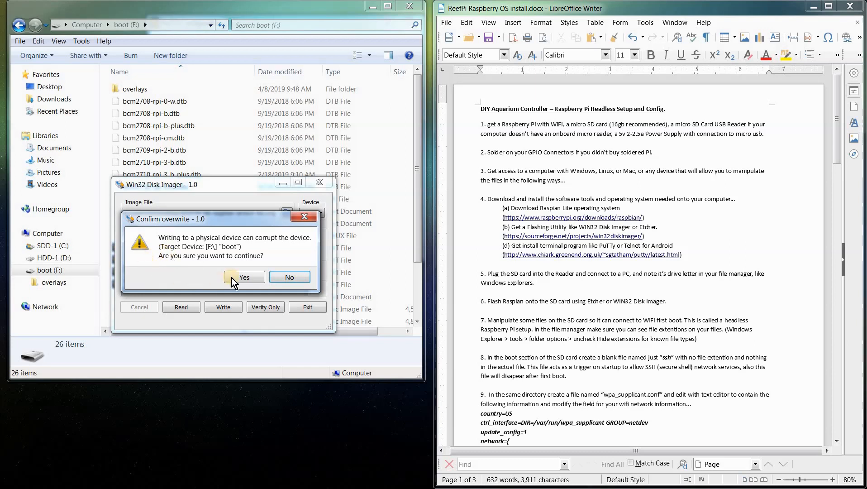
{"action": "mouse_move", "coordinate": [302, 217]}
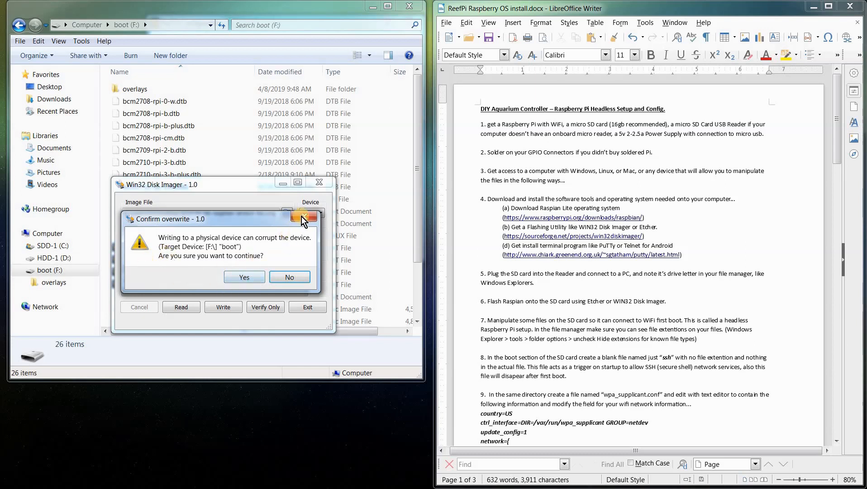
{"action": "left_click", "coordinate": [289, 277]}
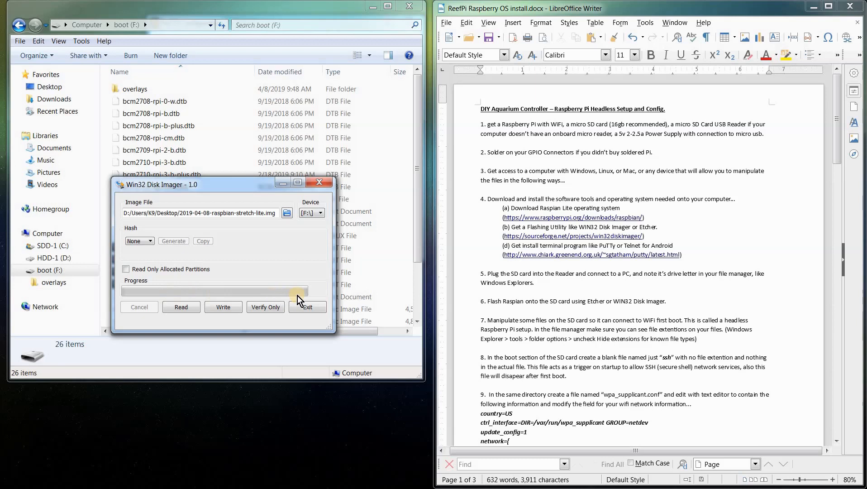
{"action": "mouse_move", "coordinate": [227, 299]}
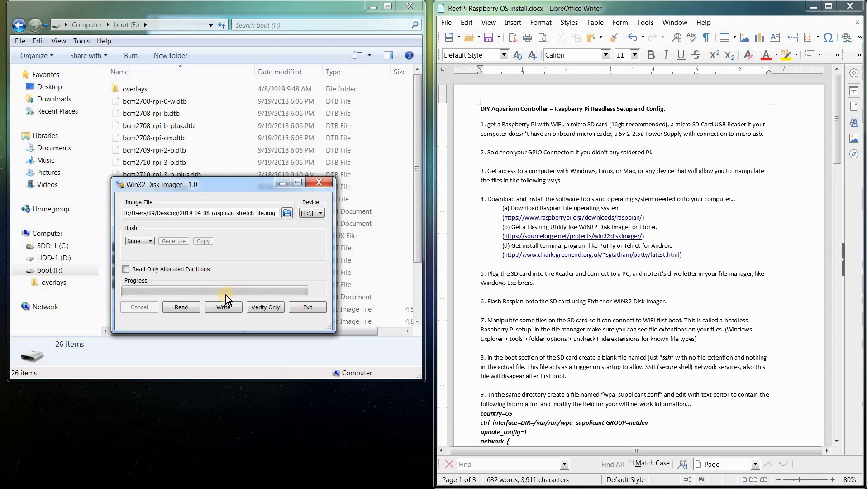
{"action": "mouse_move", "coordinate": [284, 295]}
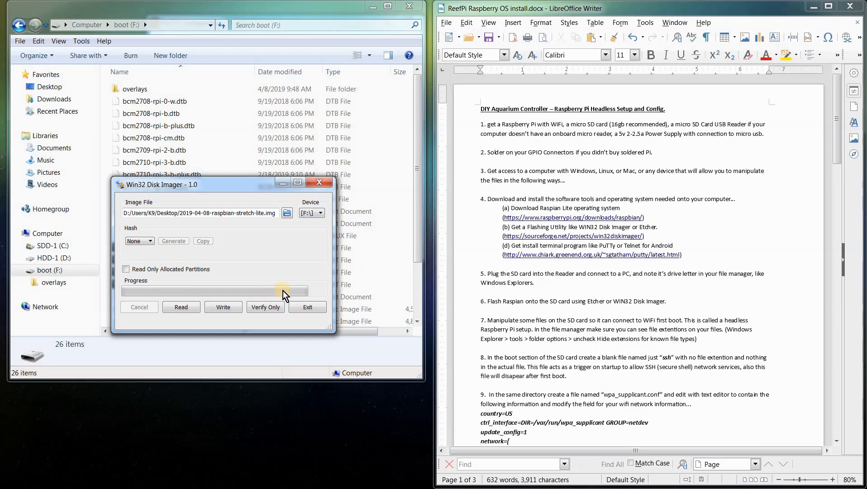
{"action": "mouse_move", "coordinate": [266, 257]}
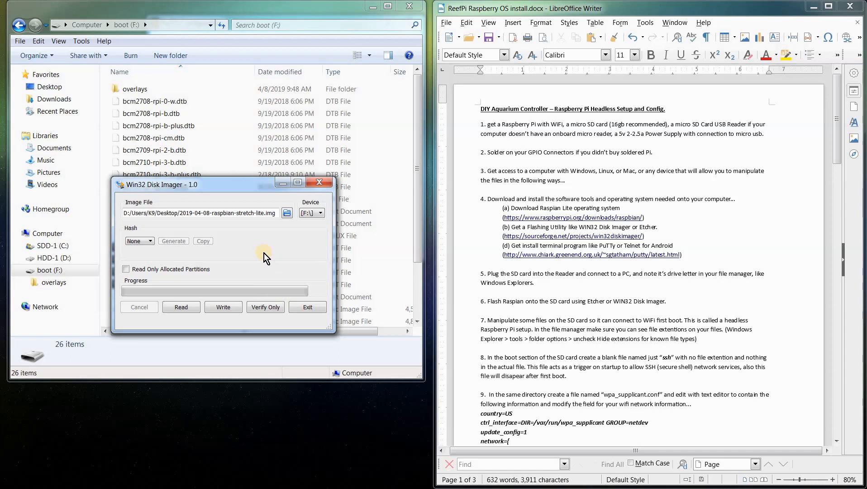
{"action": "mouse_move", "coordinate": [228, 271]}
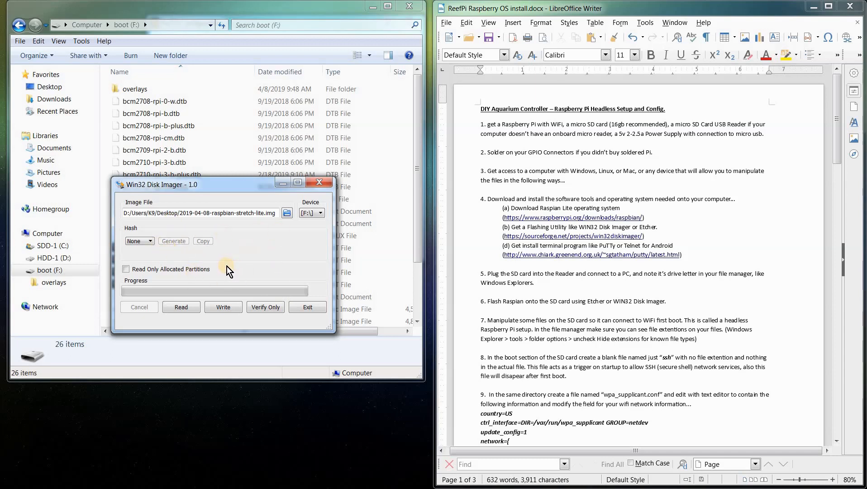
{"action": "mouse_move", "coordinate": [311, 239]}
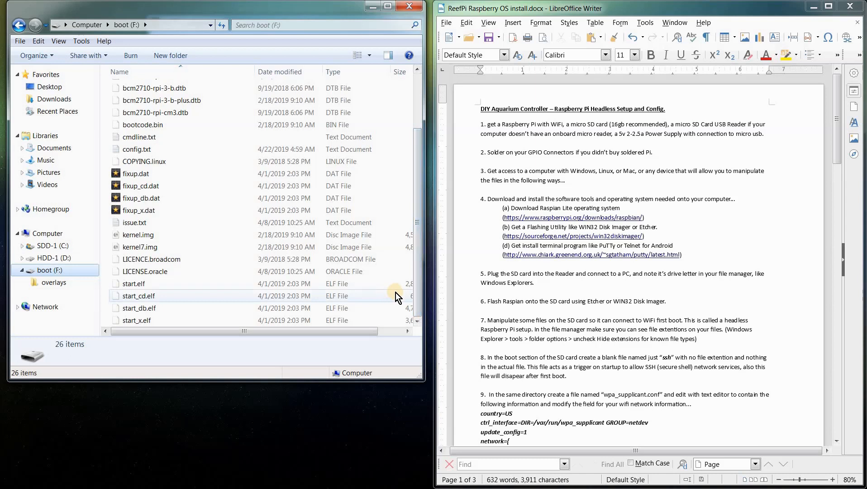
{"action": "mouse_move", "coordinate": [208, 252]}
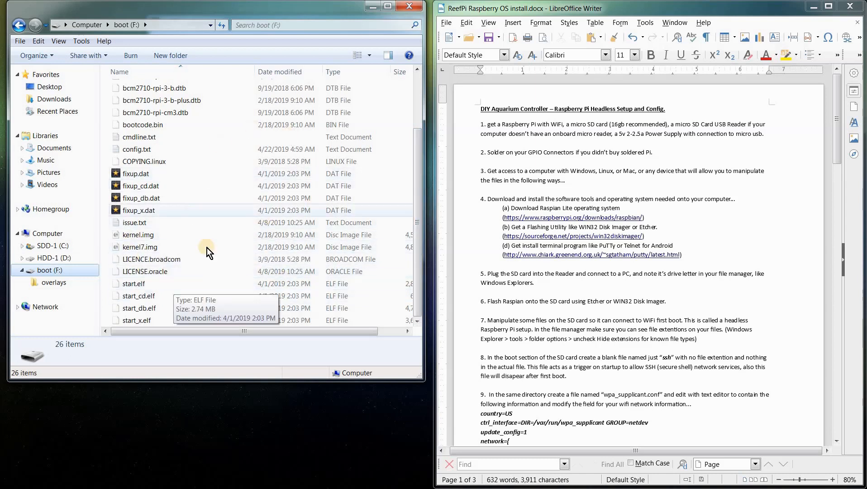
{"action": "mouse_move", "coordinate": [235, 250]}
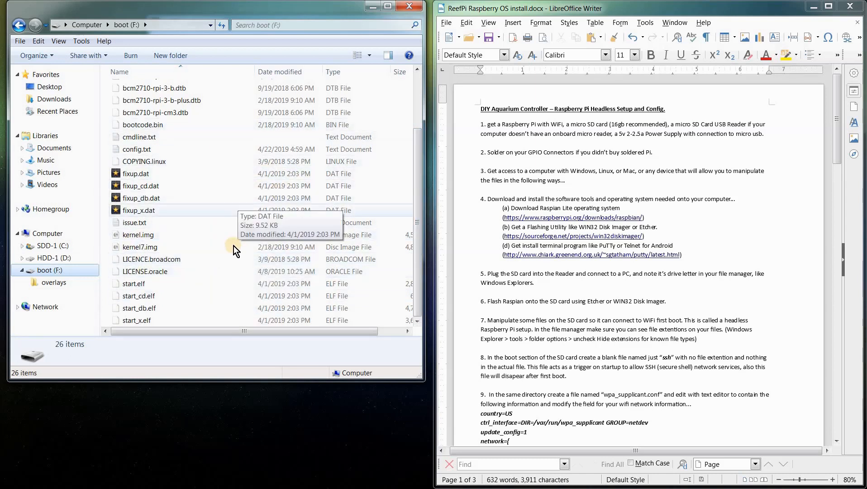
Scroll through the boot (F:) drive's file list in Windows Explorer
{"action": "scroll", "scroll_direction": "up", "scroll_amount": 3}
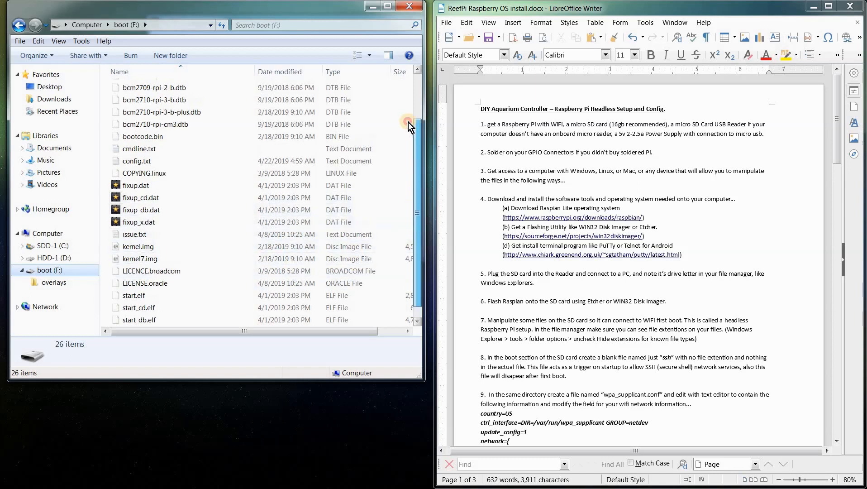
{"action": "scroll", "scroll_direction": "down", "scroll_amount": 3}
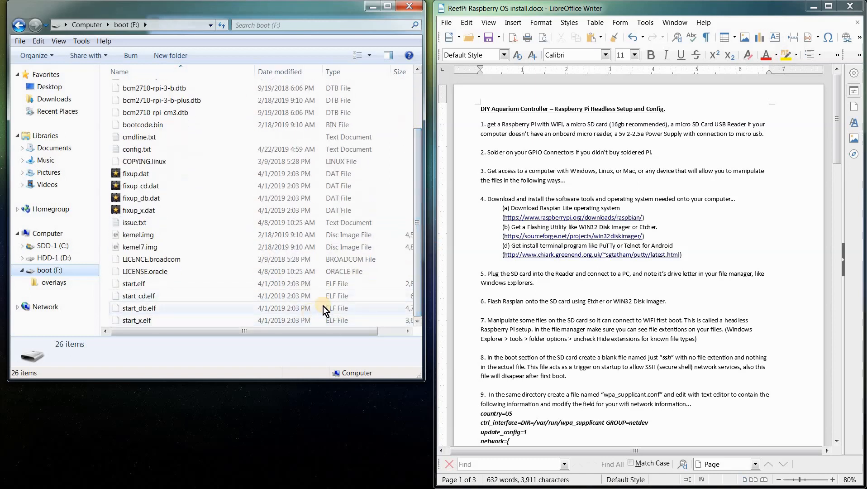
{"action": "mouse_move", "coordinate": [372, 314]}
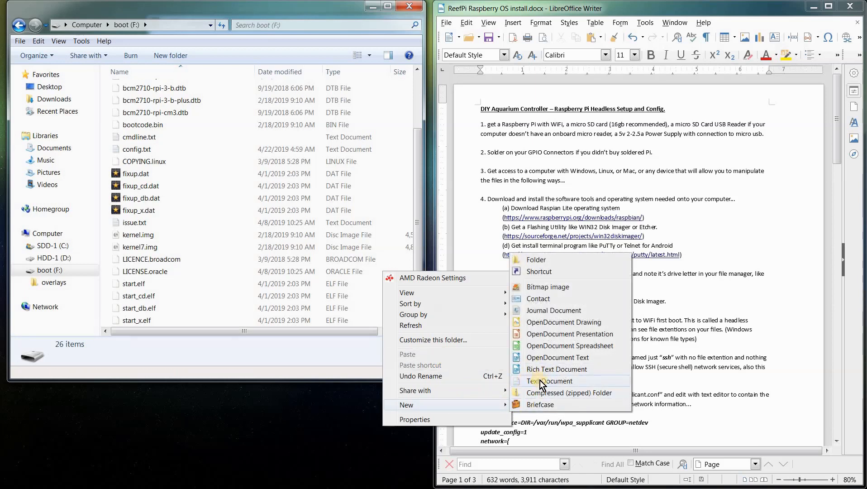
Create a blank New Text Document.txt on boot, then check extension display in Folder Options
{"action": "left_click", "coordinate": [550, 381]}
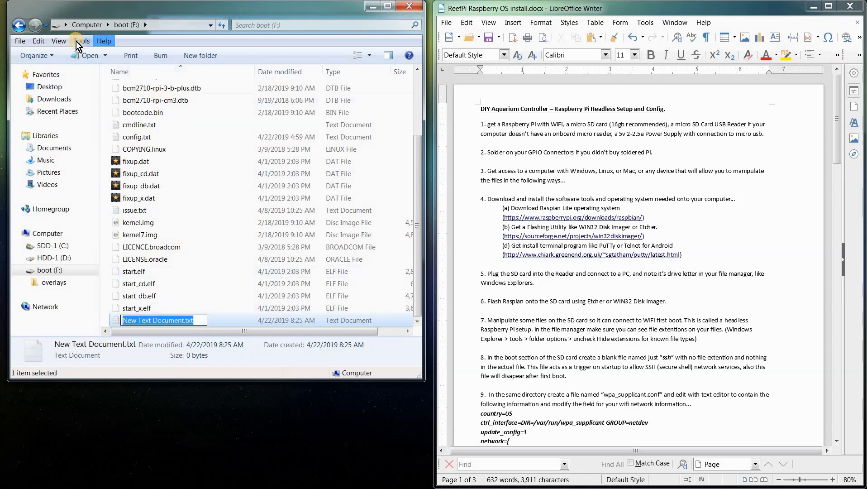
{"action": "left_click", "coordinate": [81, 40]}
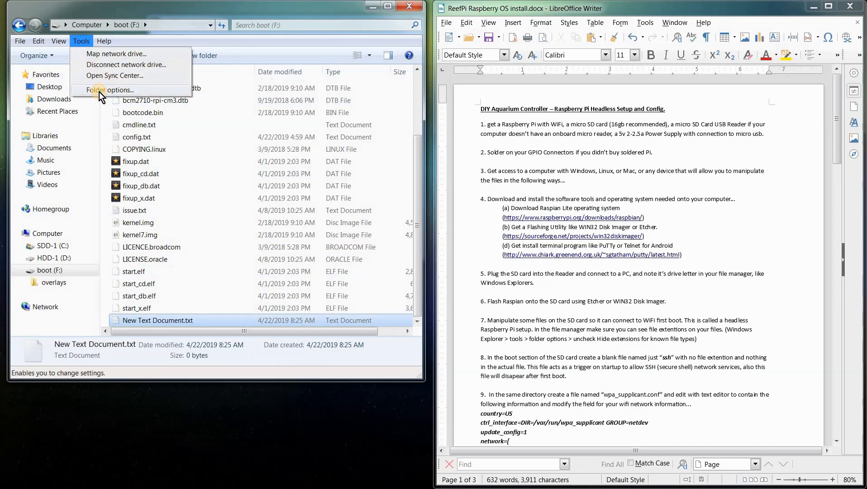
{"action": "left_click", "coordinate": [113, 89]}
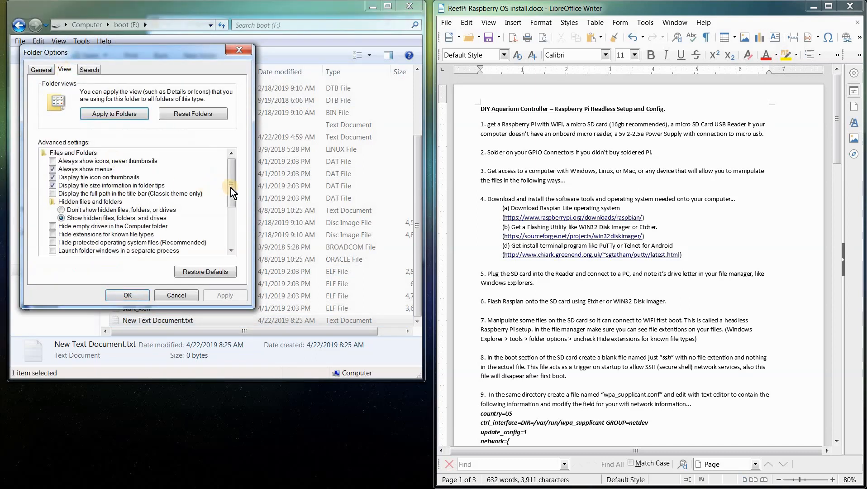
{"action": "scroll", "scroll_direction": "down", "scroll_amount": 3}
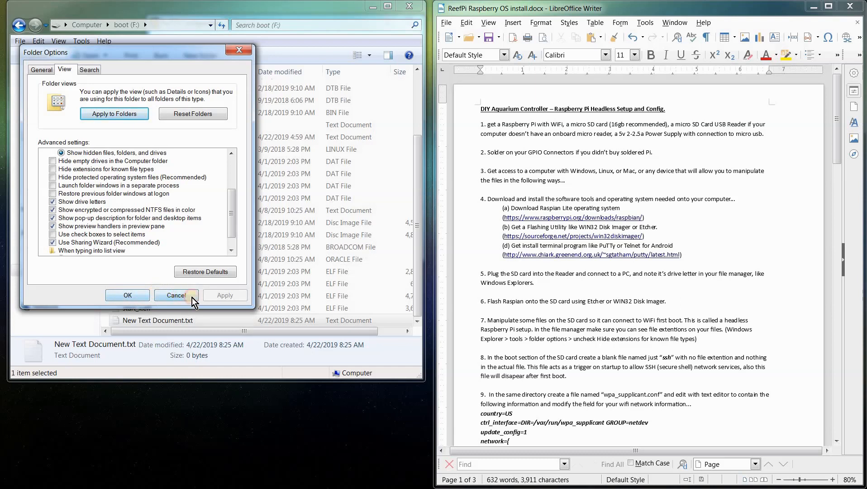
{"action": "left_click", "coordinate": [176, 294]}
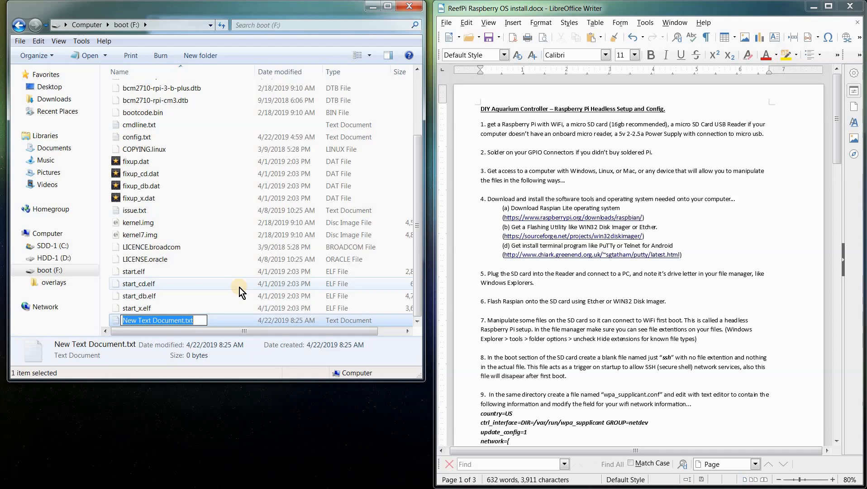
Rename the new text document to 'ssh' and accept dropping its .txt extension
{"action": "type", "text": "ss"}
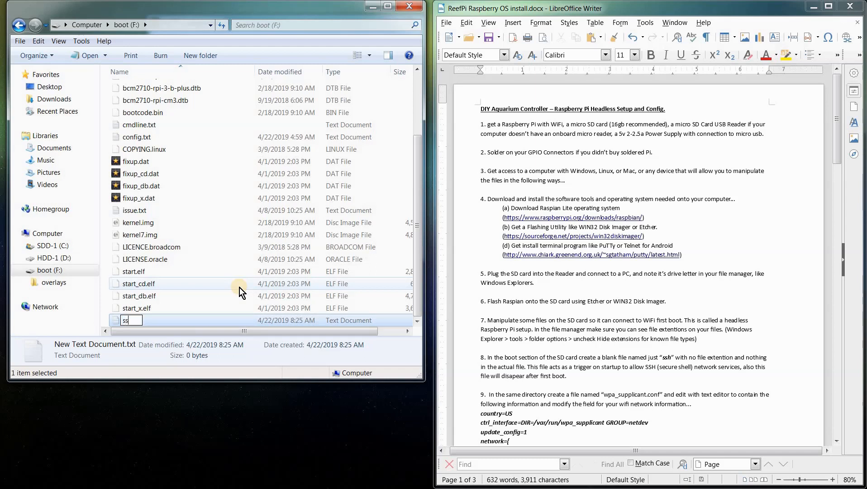
{"action": "key", "text": "Return"}
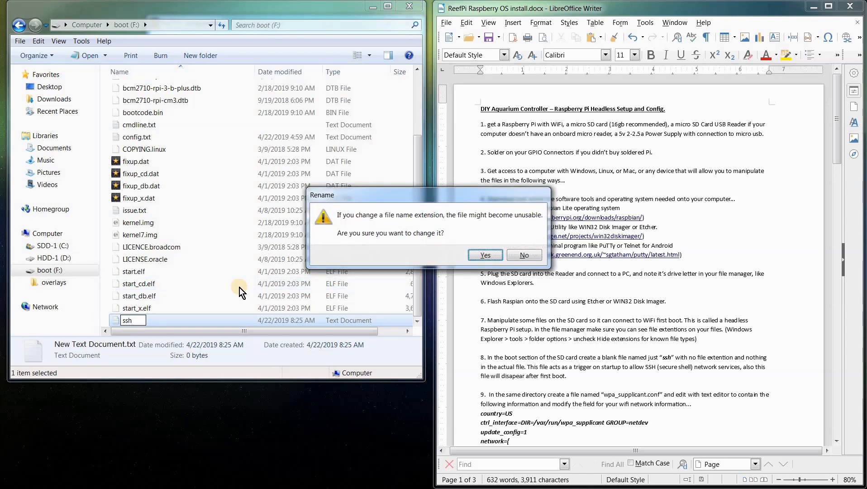
{"action": "left_click", "coordinate": [484, 255]}
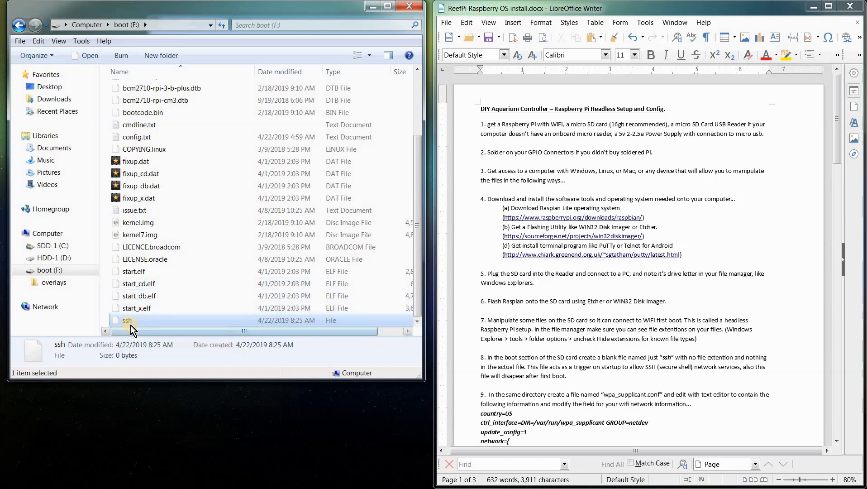
{"action": "mouse_move", "coordinate": [232, 260]}
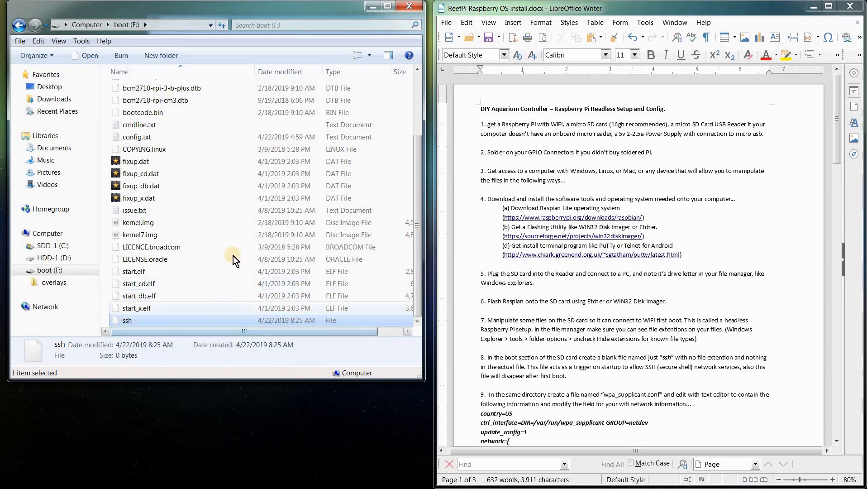
{"action": "mouse_move", "coordinate": [161, 55]}
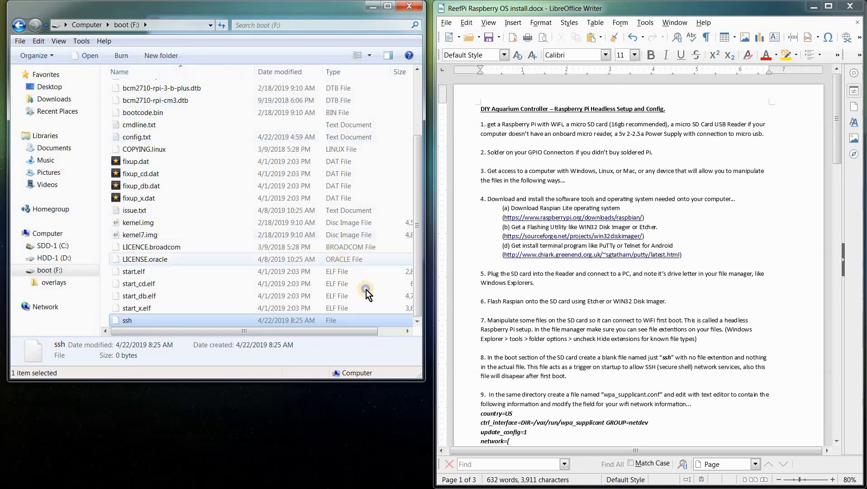
Create another text document on the boot drive named wpa_supplicant.conf
{"action": "right_click", "coordinate": [368, 293]}
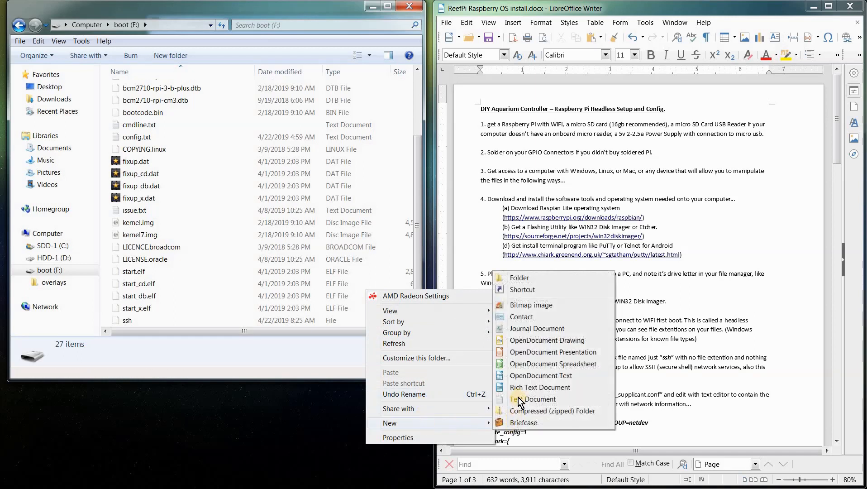
{"action": "left_click", "coordinate": [537, 399]}
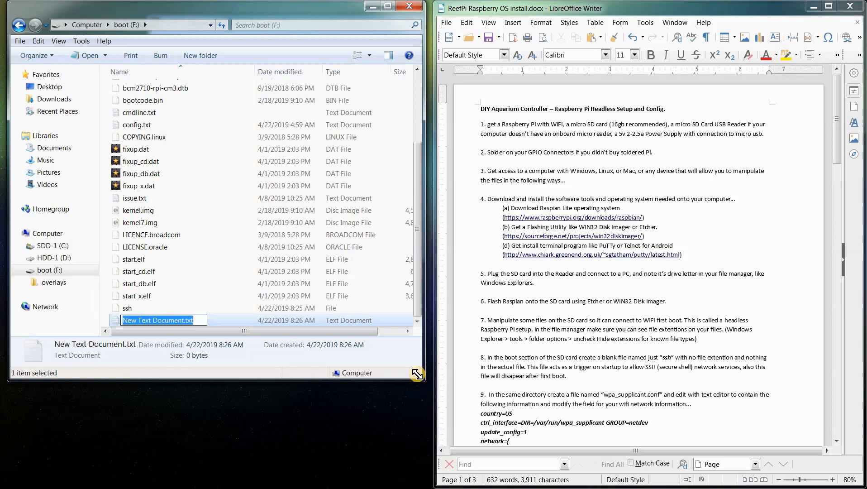
{"action": "type", "text": "wpa_"}
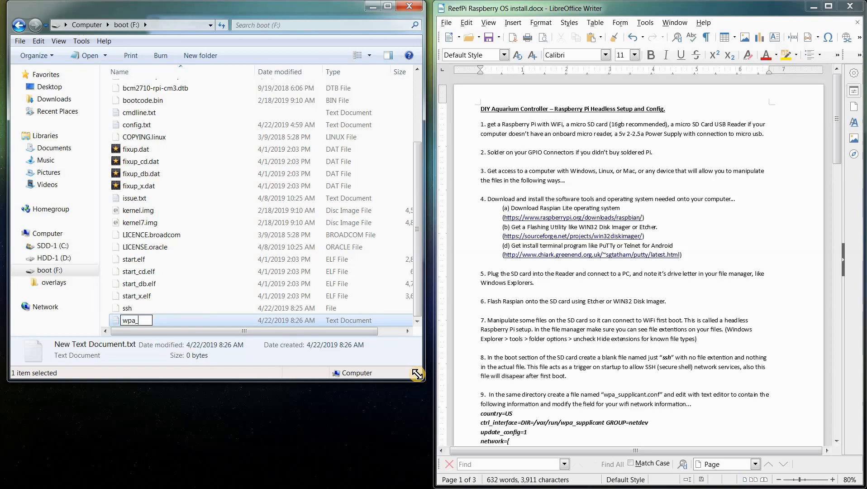
{"action": "type", "text": "supplicant.conf"}
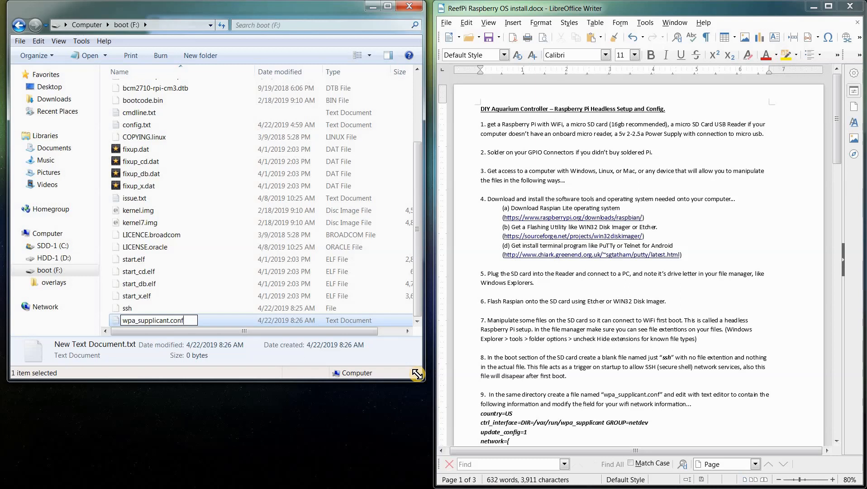
{"action": "key", "text": "Return"}
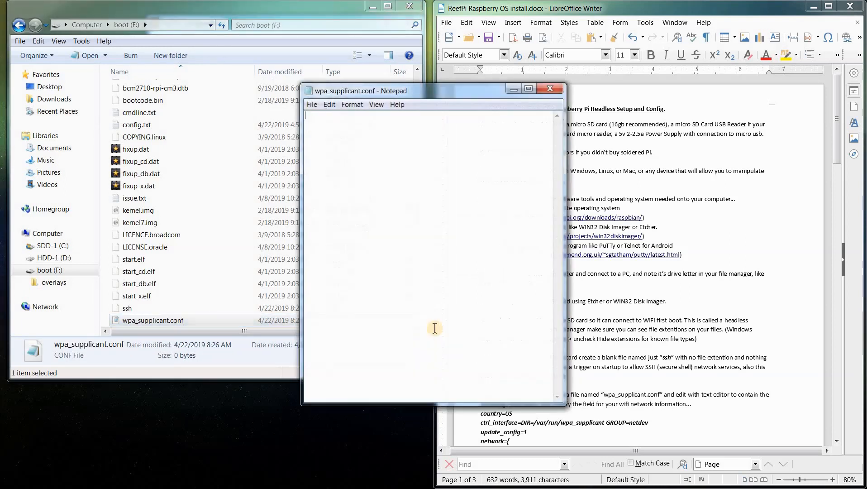
Move Notepad beside the instructions and scroll to the WiFi configuration block
{"action": "left_click_drag", "start_coordinate": [360, 91], "coordinate": [173, 60]}
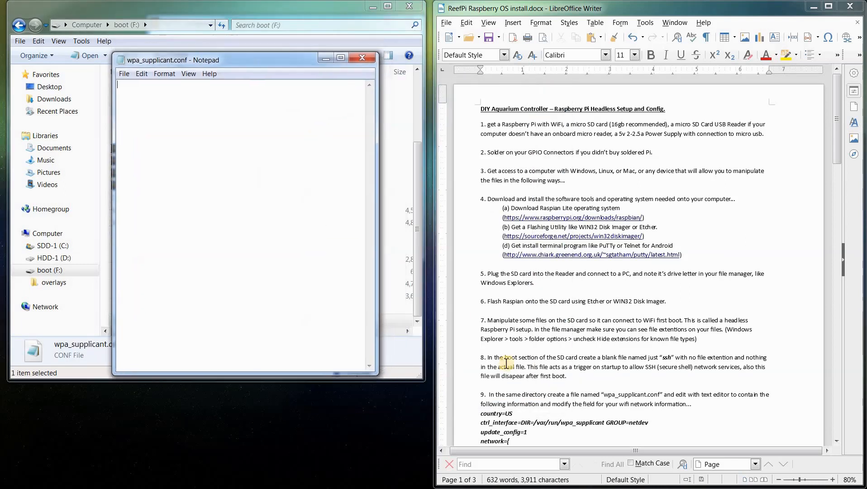
{"action": "scroll", "scroll_direction": "down", "scroll_amount": 3}
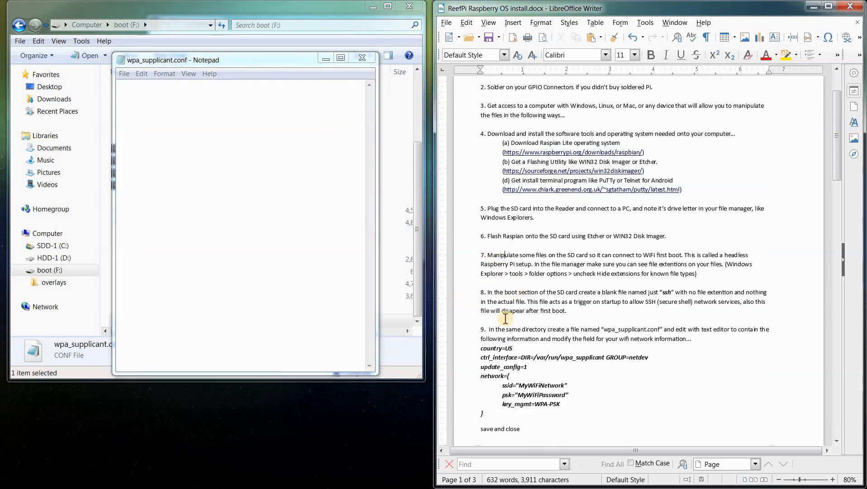
{"action": "scroll", "scroll_direction": "down", "scroll_amount": 3}
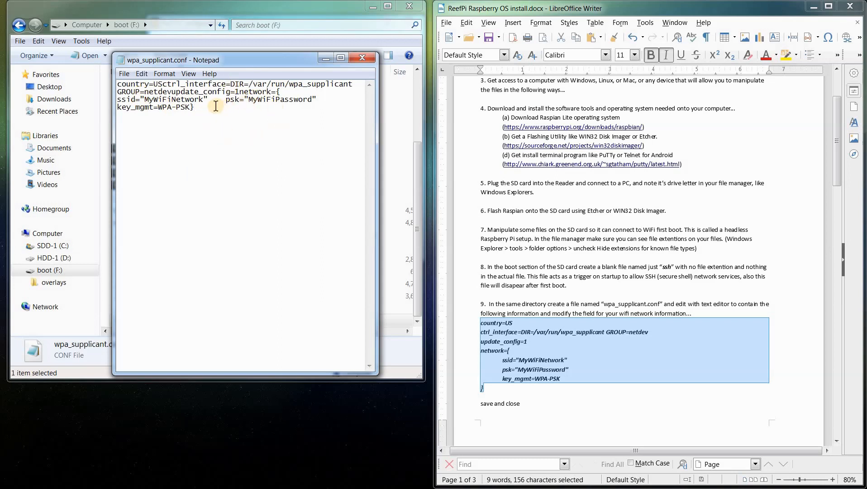
{"action": "mouse_move", "coordinate": [551, 381]}
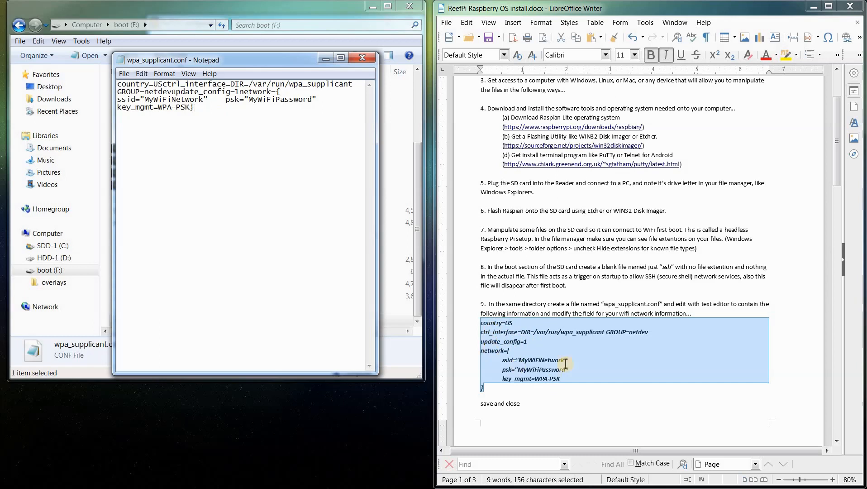
{"action": "mouse_move", "coordinate": [527, 353]}
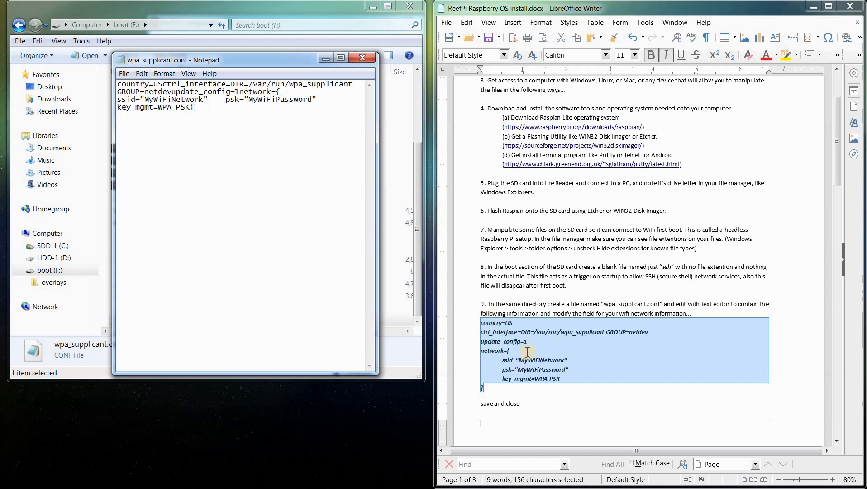
{"action": "mouse_move", "coordinate": [210, 156]}
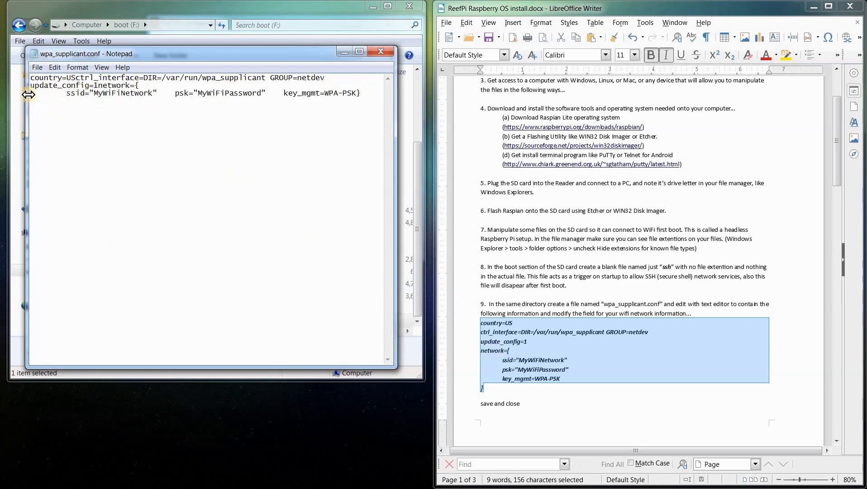
{"action": "mouse_move", "coordinate": [156, 93]}
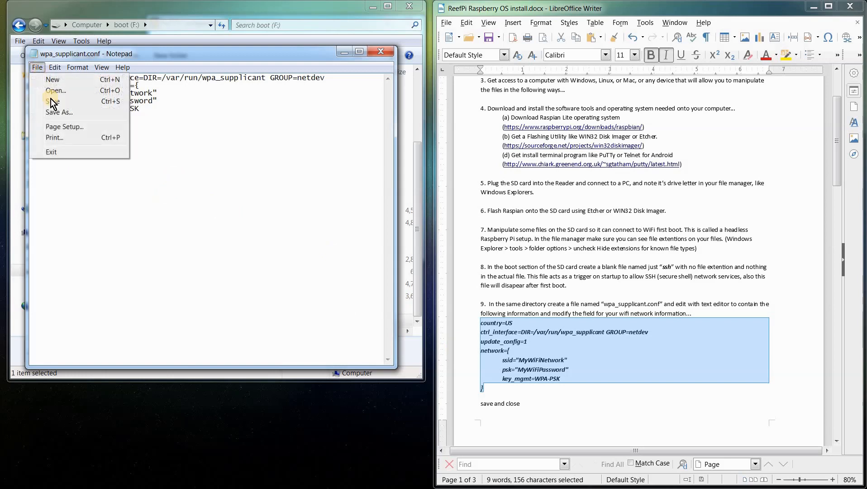
Save wpa_supplicant.conf and select the MyWiFiNetwork placeholder name
{"action": "left_click", "coordinate": [53, 100]}
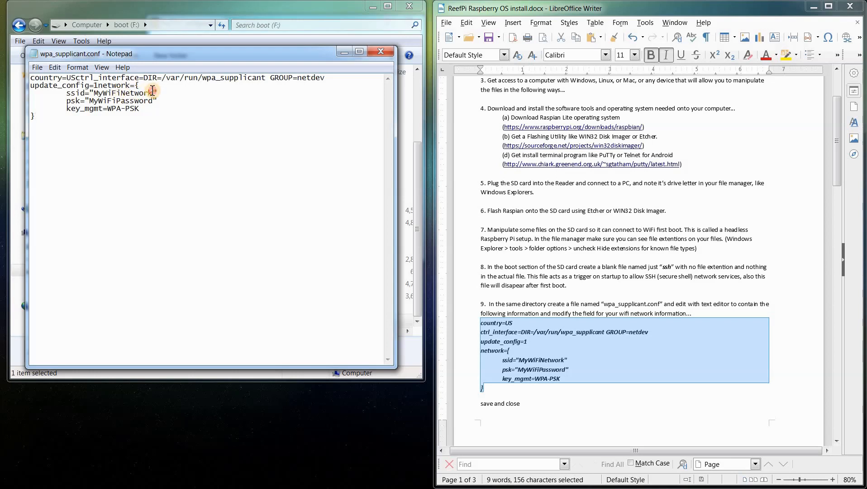
{"action": "double_click", "coordinate": [125, 93]}
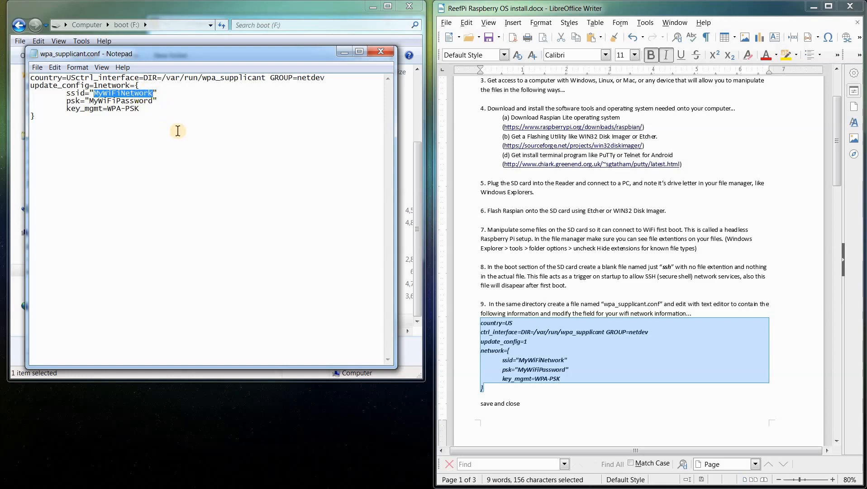
{"action": "mouse_move", "coordinate": [114, 101]}
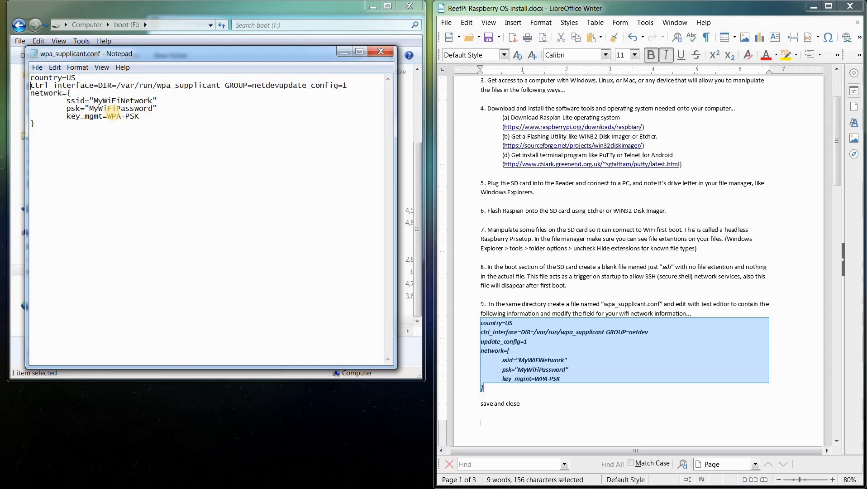
Place the cursor after country=US in wpa_supplicant.conf to split the joined settings
{"action": "left_click", "coordinate": [77, 77]}
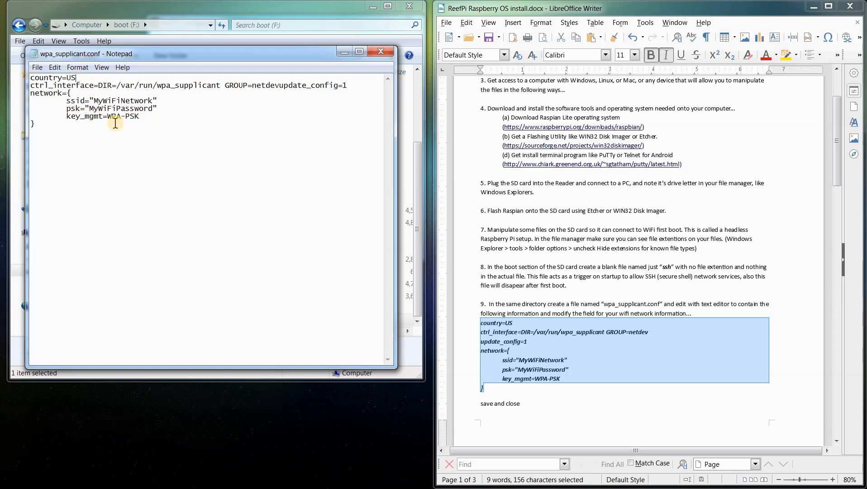
{"action": "mouse_move", "coordinate": [86, 105]}
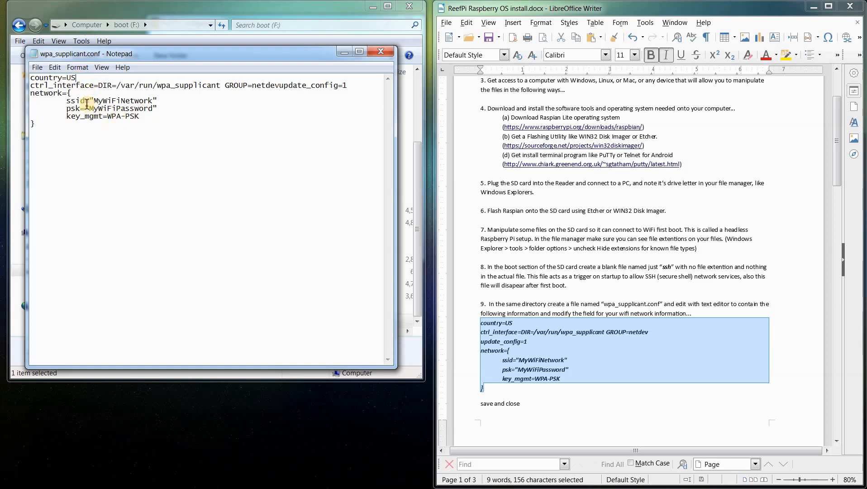